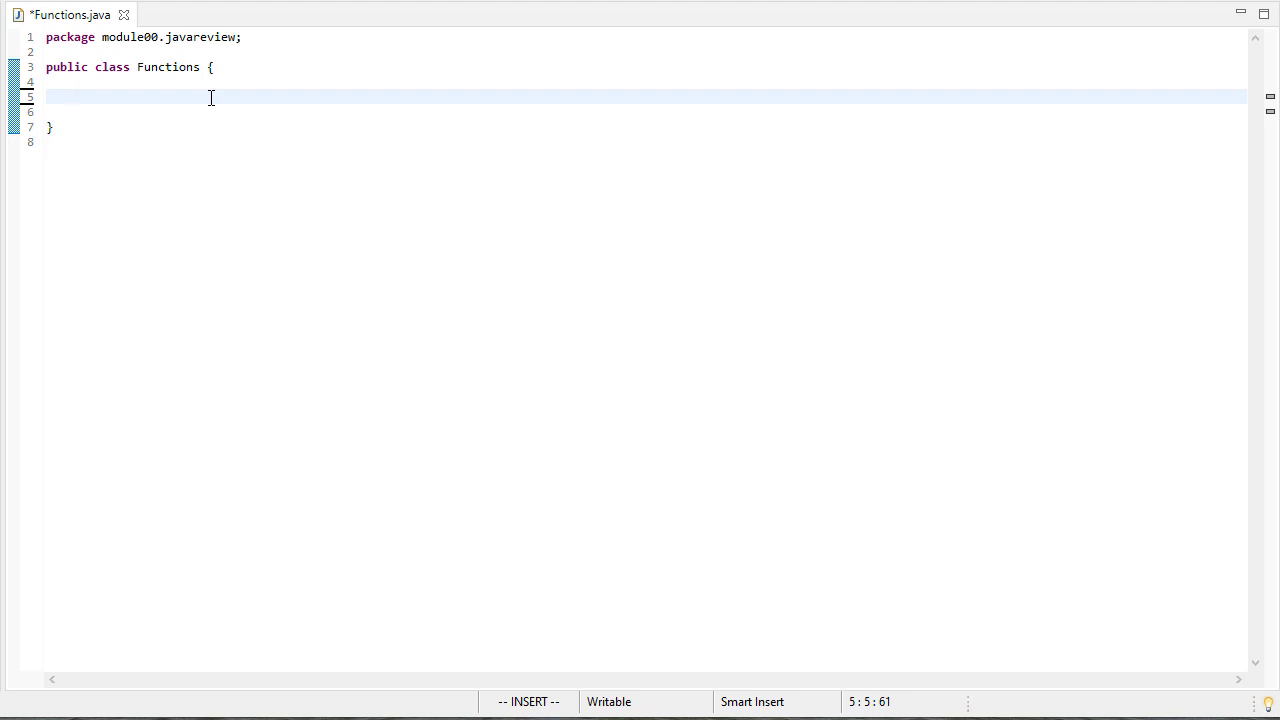
Step: Write the public static void main(String[] args) { signature inside the Functions class
text(p)
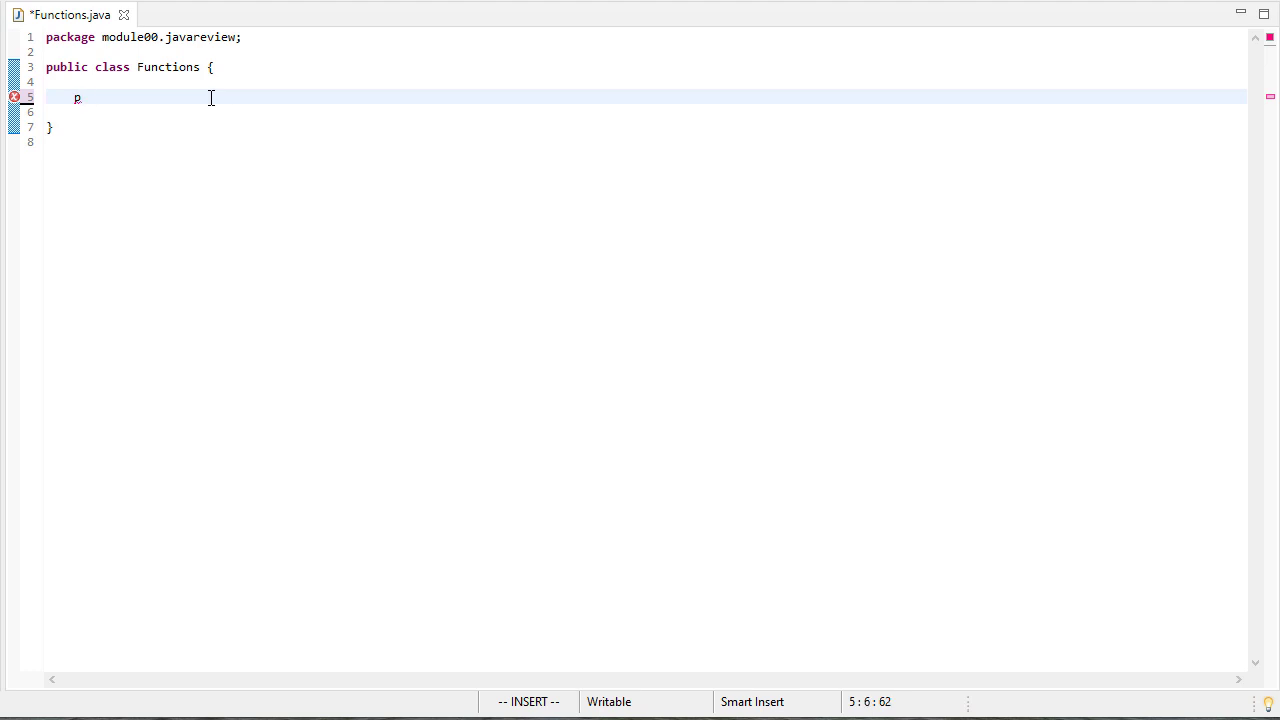
text(ublc)
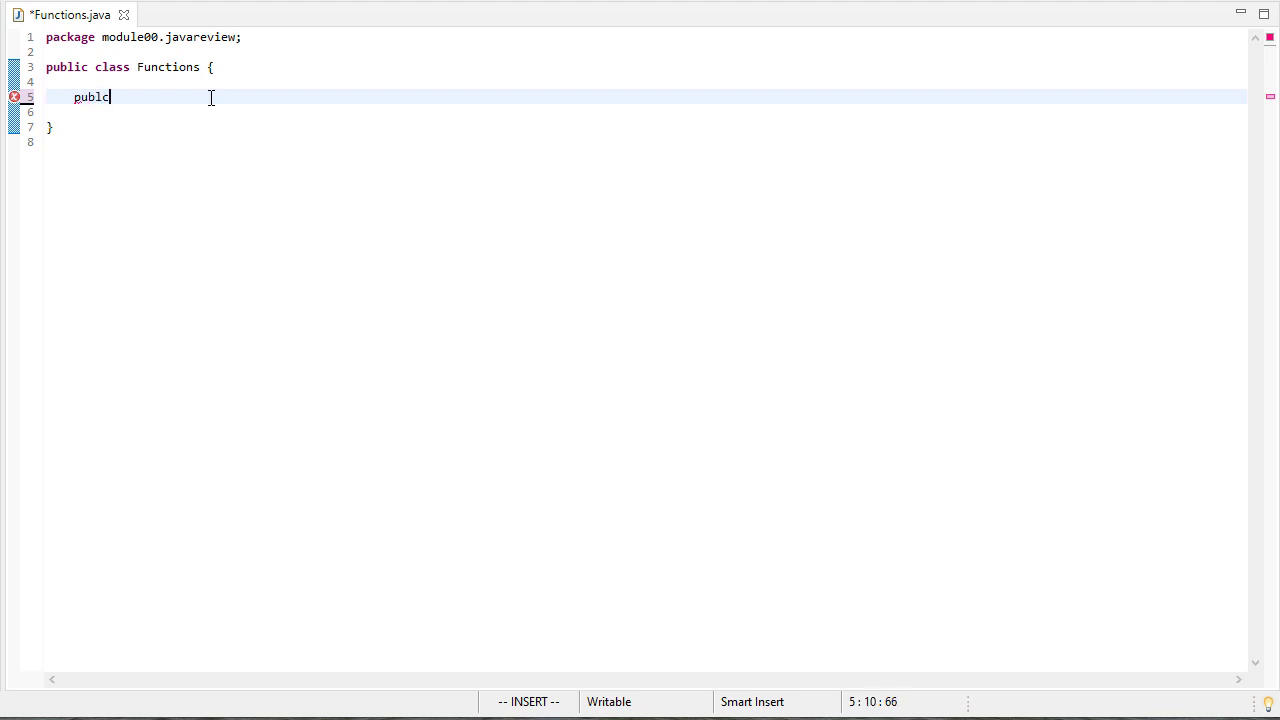
text(i)
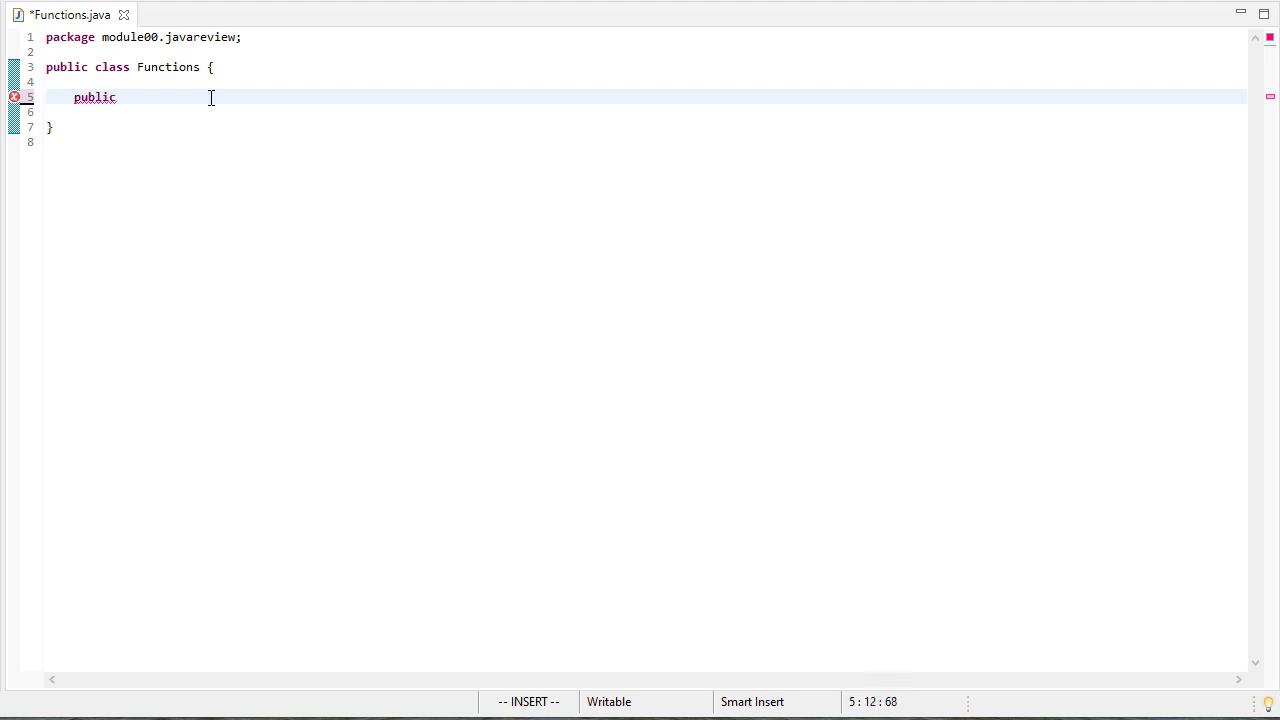
text(static voi)
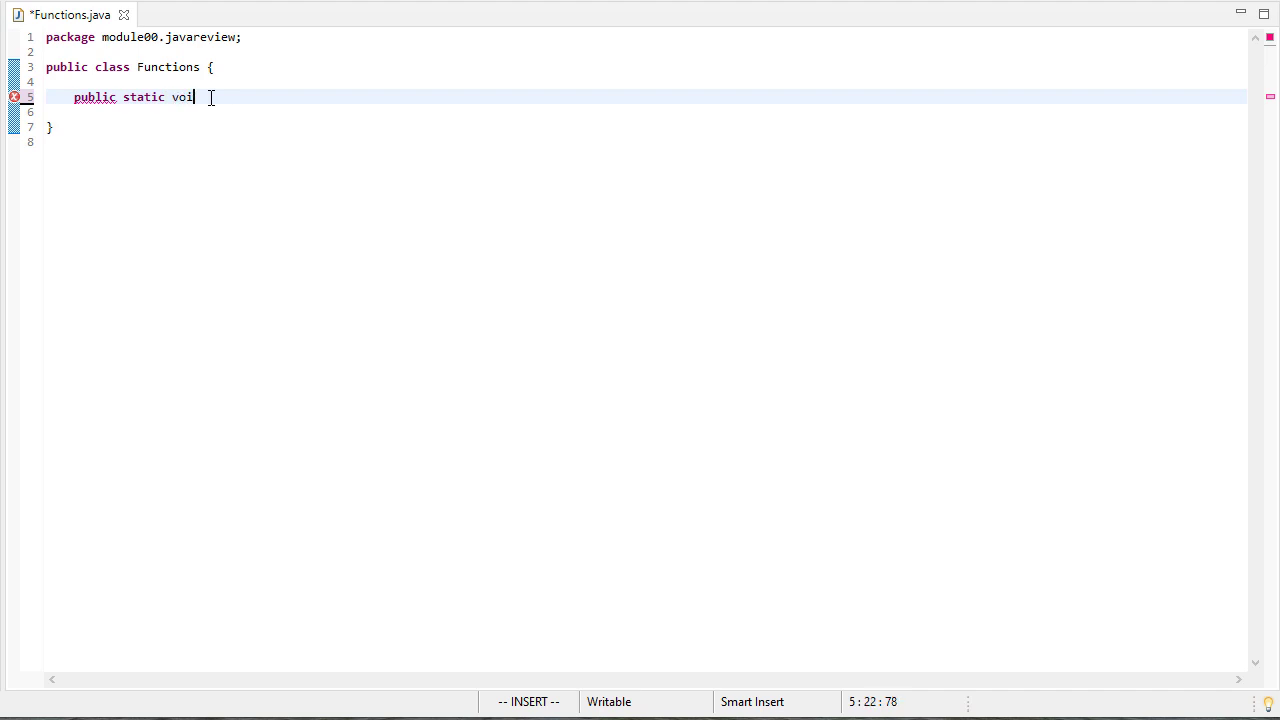
text(d main(String))
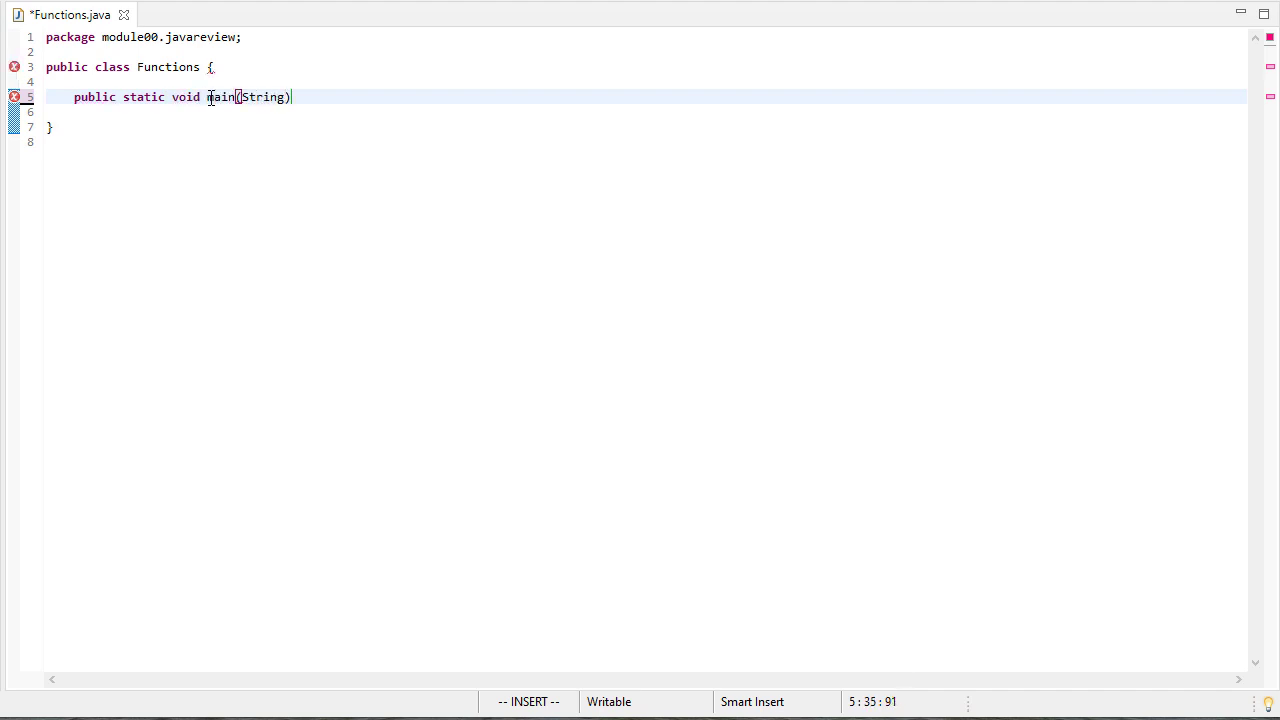
text([] args)
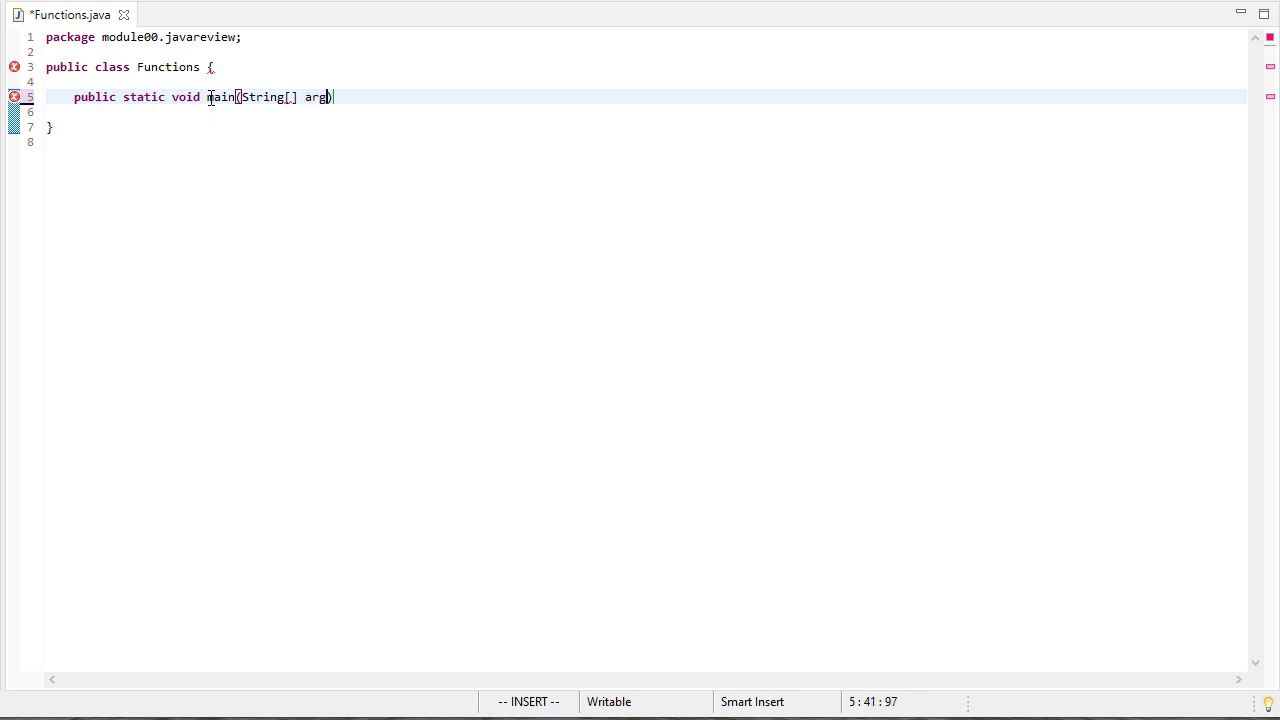
text({)
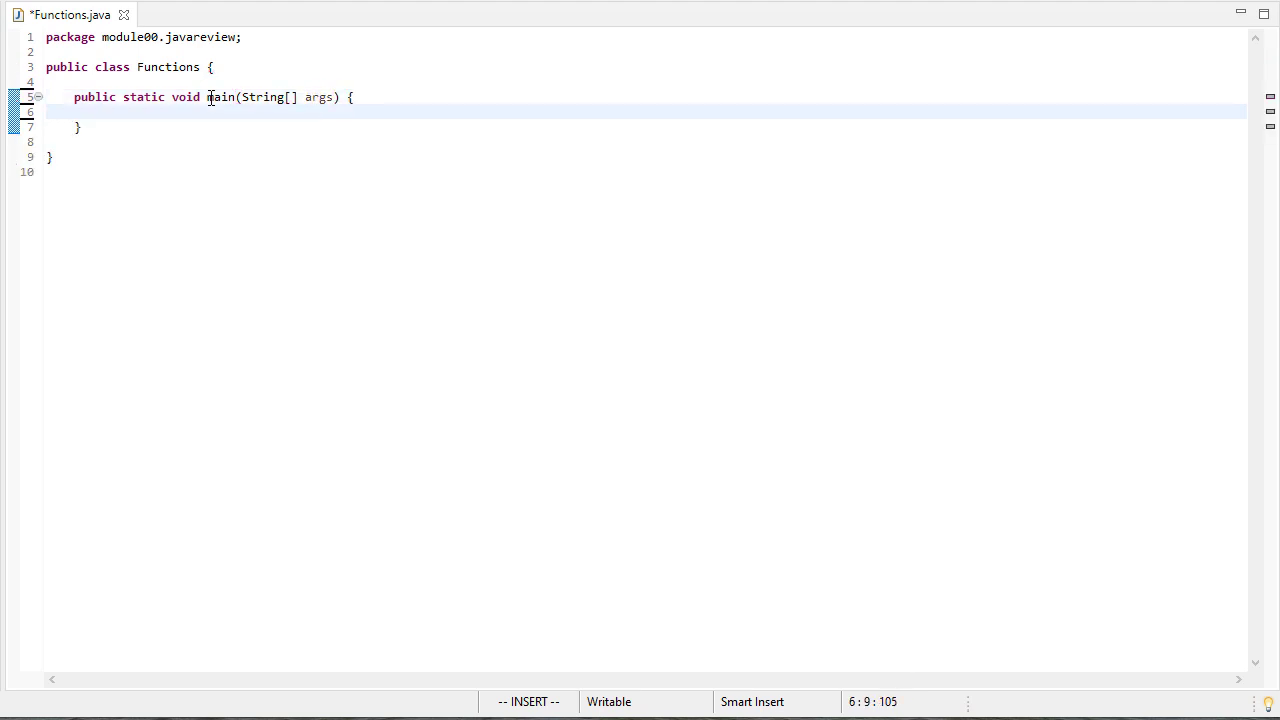
Step: Declare Integer nums[] = {1, 2, 3, 4, 5, 6, 7, 8, 9, 10} inside main
text(Integer)
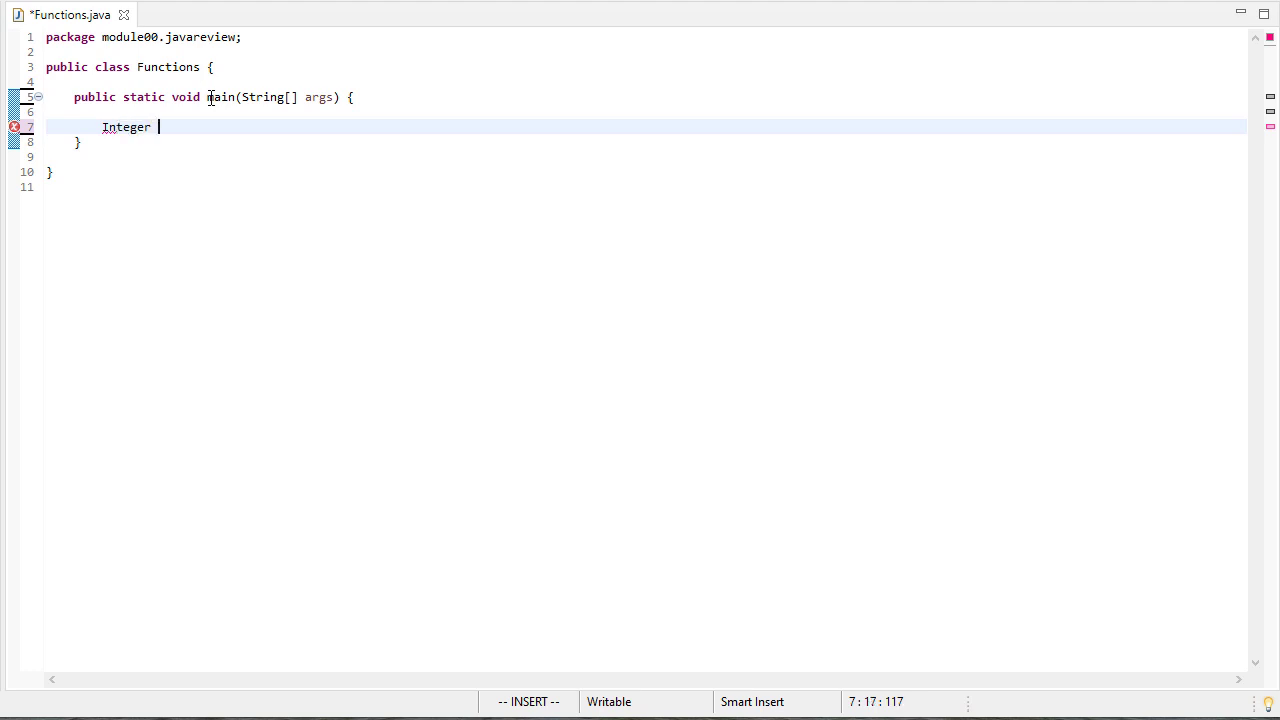
text(nums[] {)
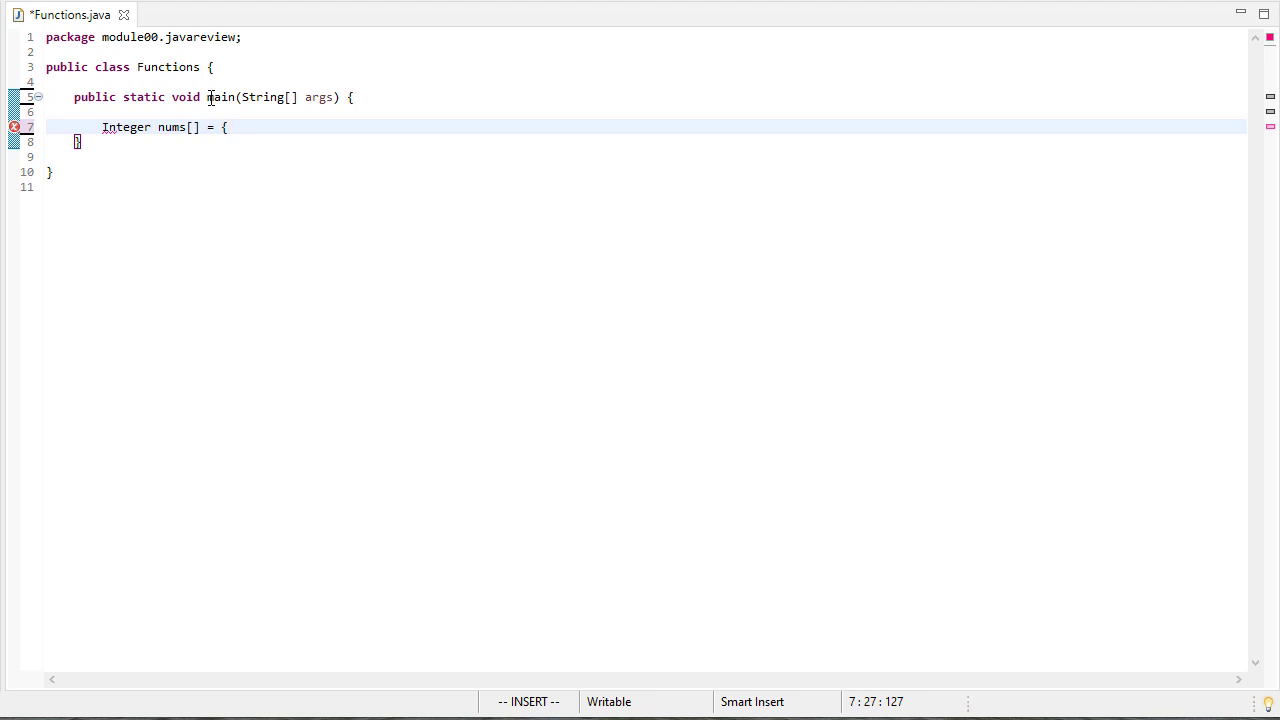
text(1, 2, 3, 4)
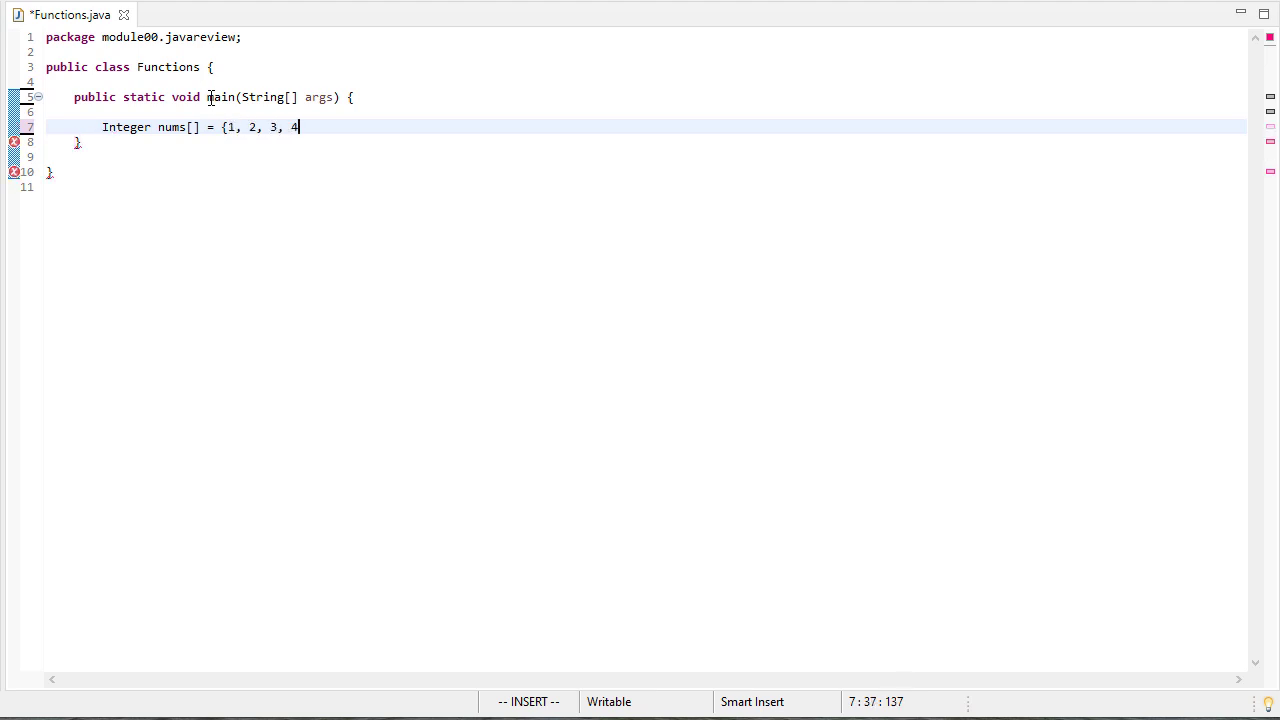
text(, 5, 6, 7,)
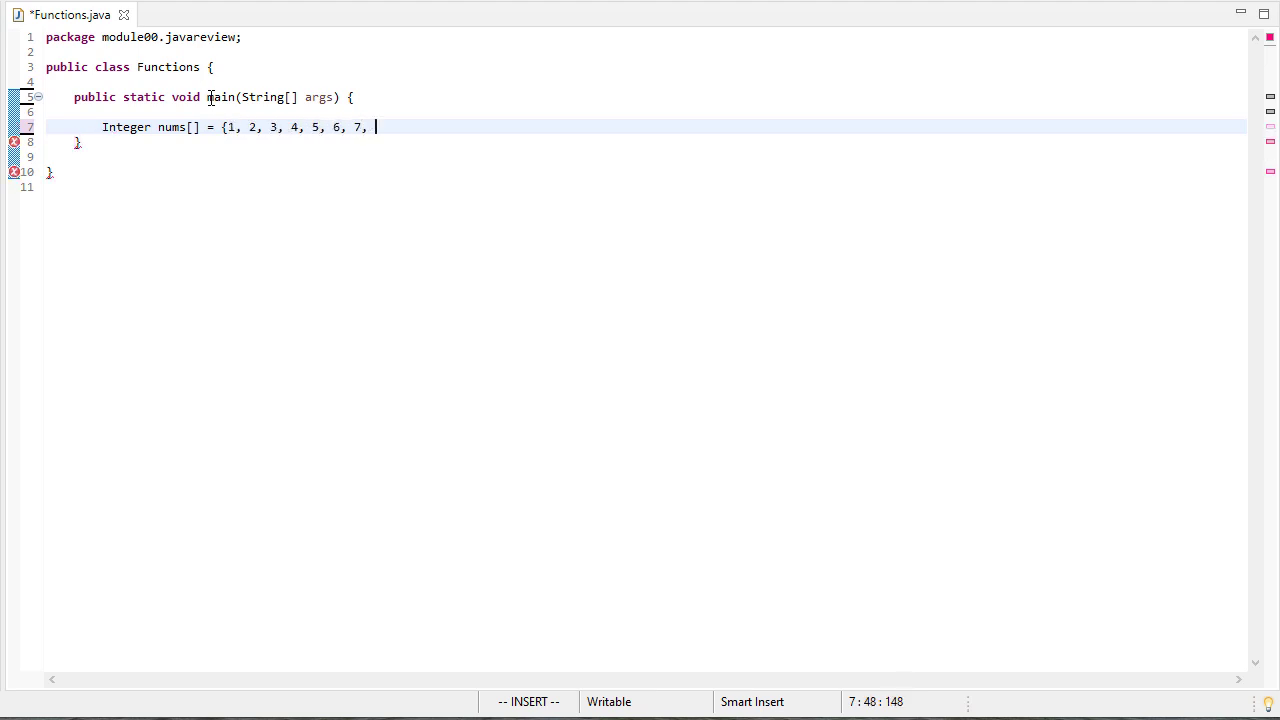
text(8, 9, 10})
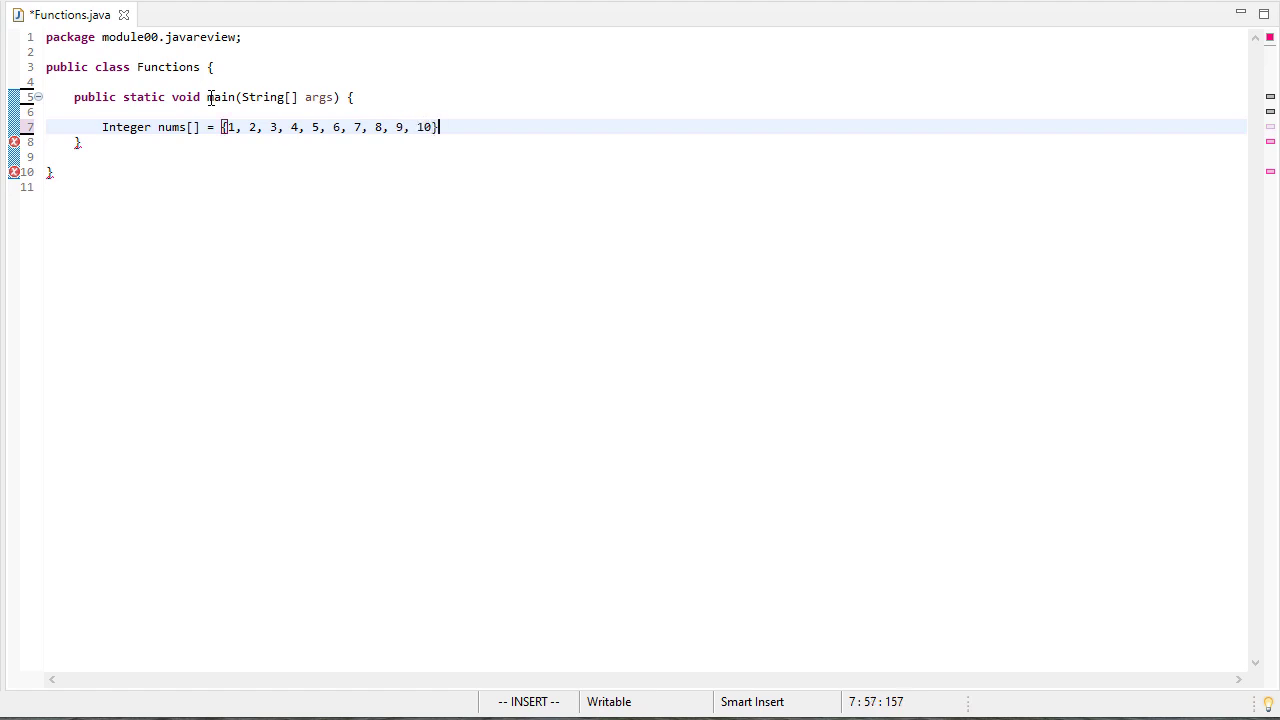
text(system)
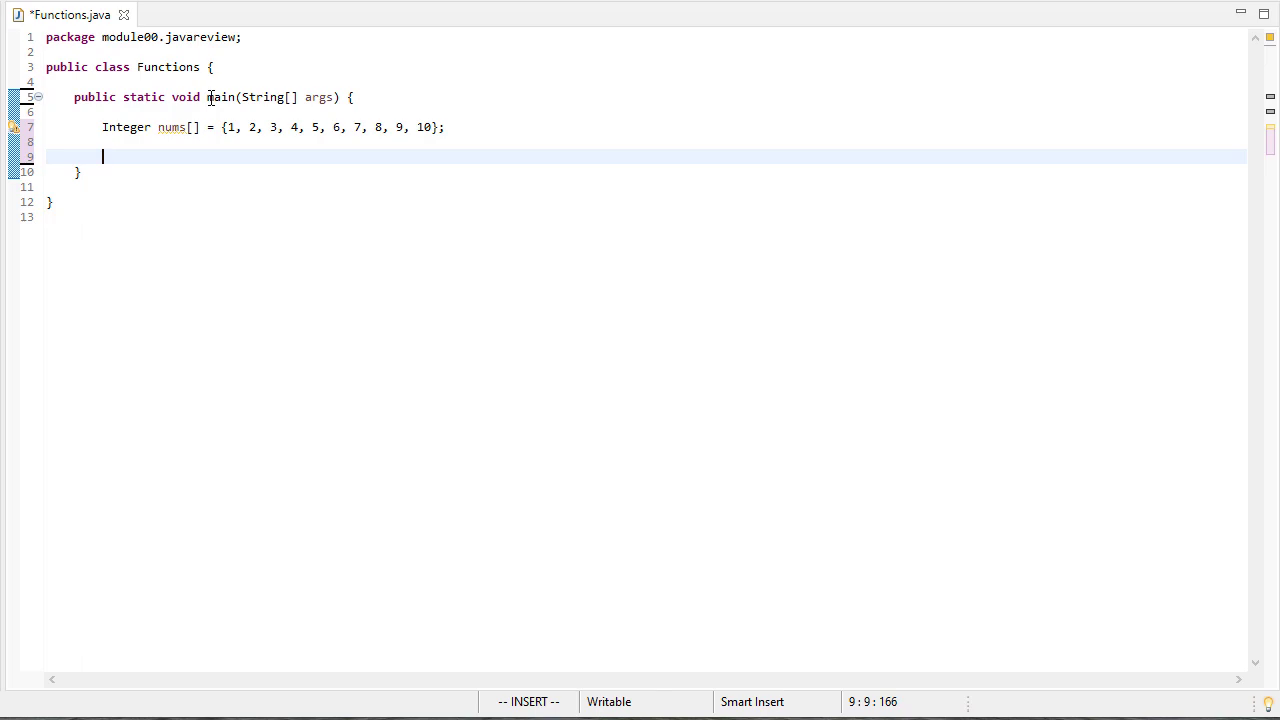
Step: Add System.out.println("Print the numbers up to 10: ") in main
text(System.out.println(")
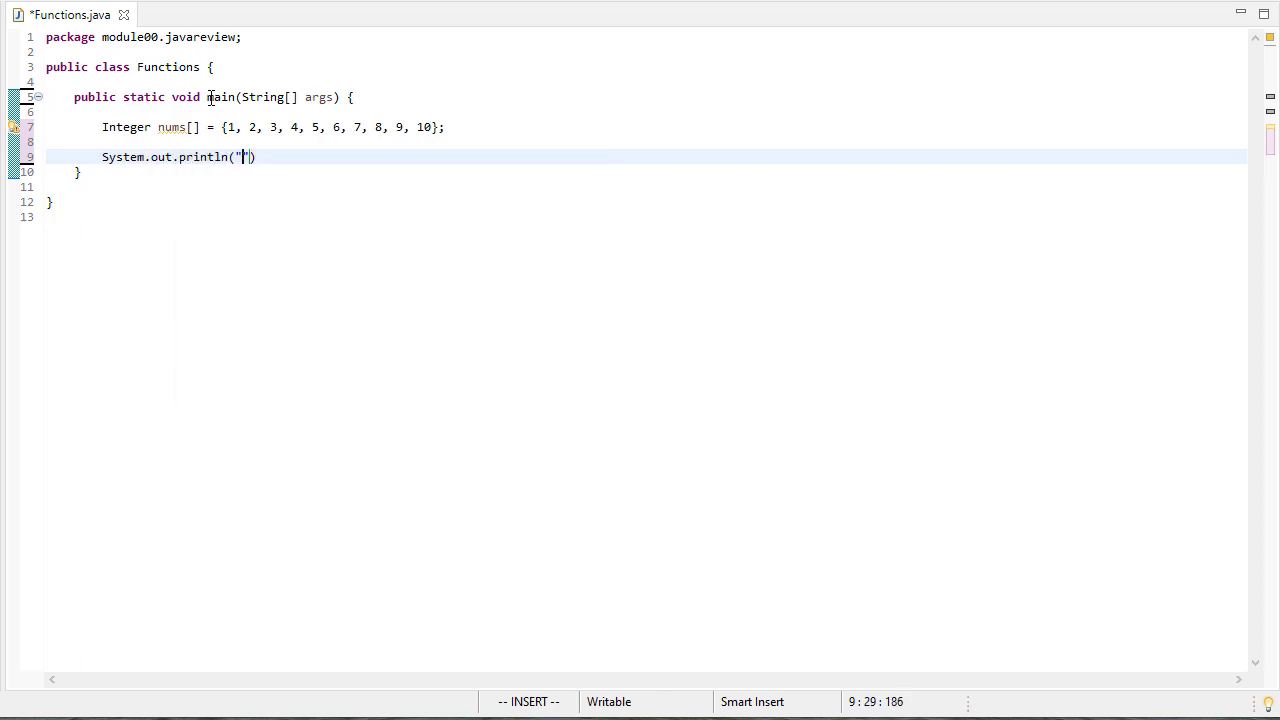
text(Print the numbers)
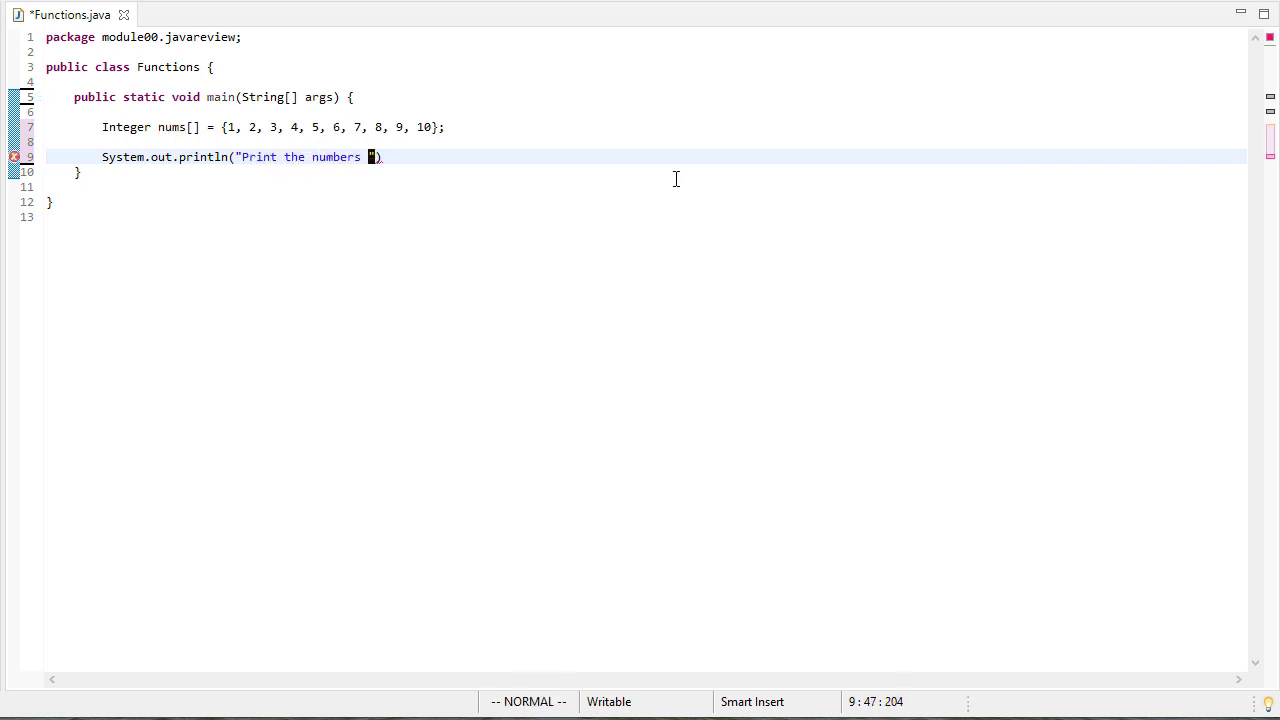
text(up to 10:)
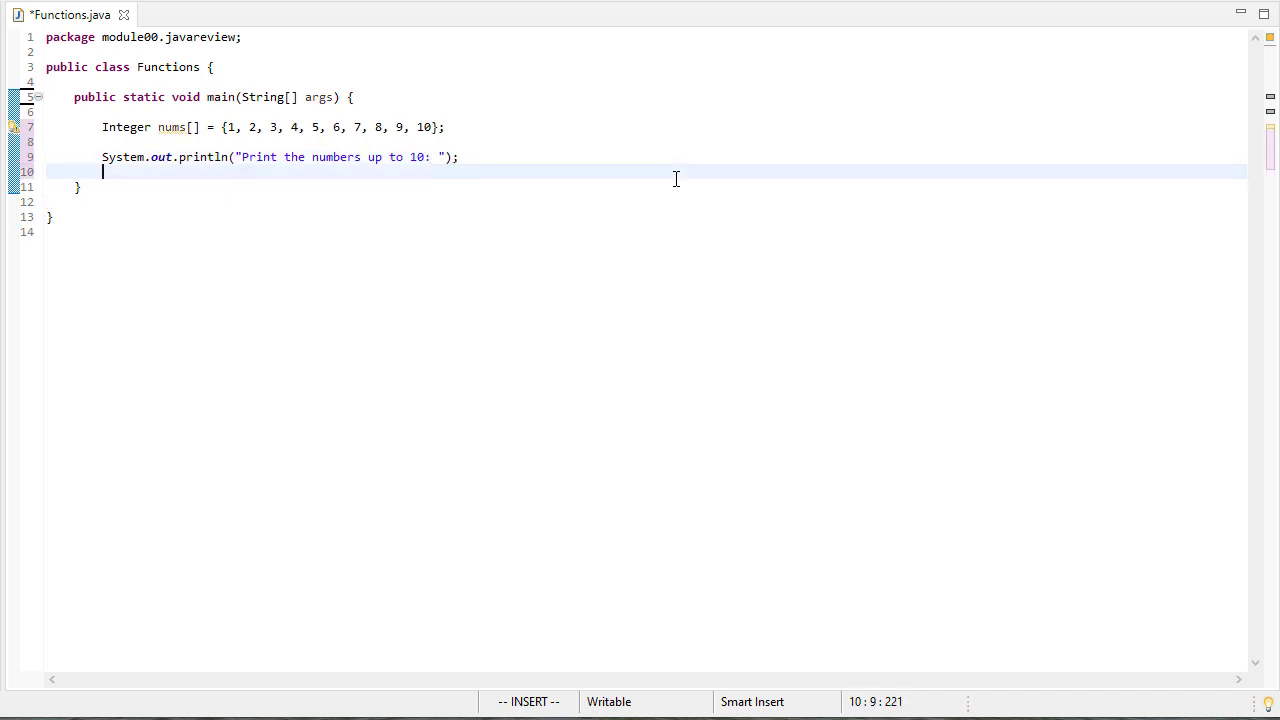
Step: Call print_numbers_up_to(10) after the heading and dismiss the undefined-method hint
text(print_)
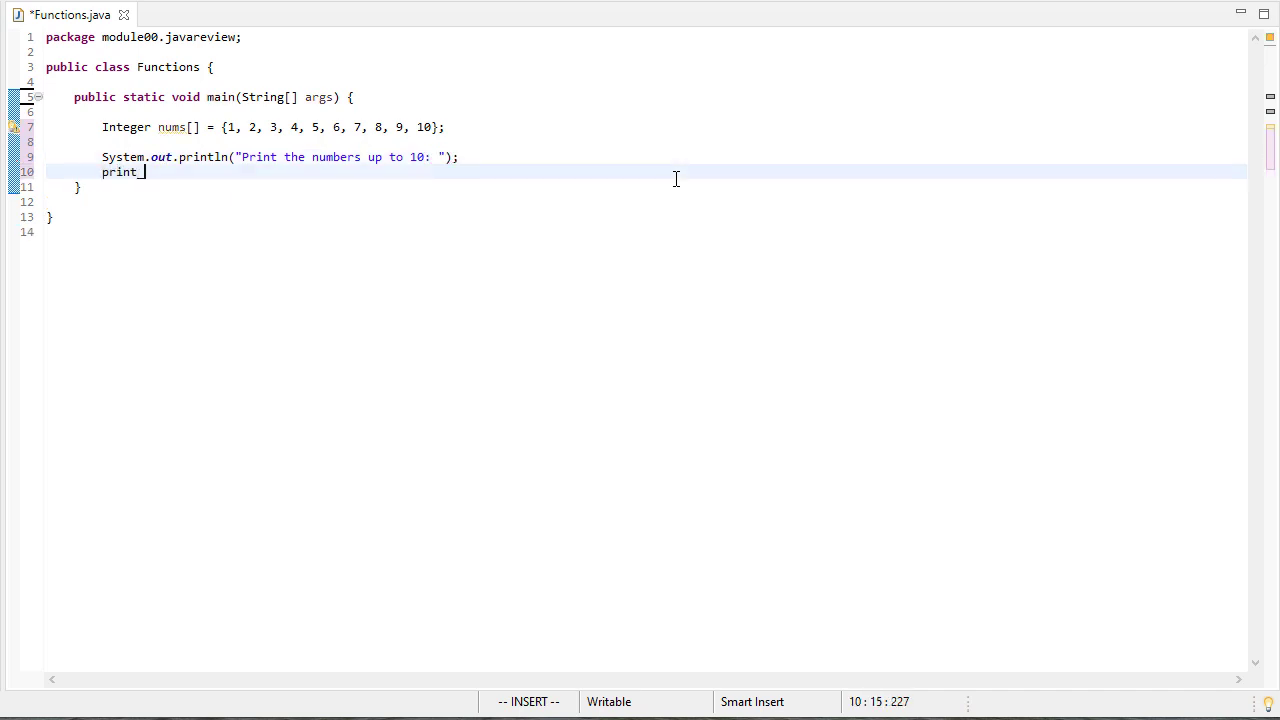
text(numbers_upt)
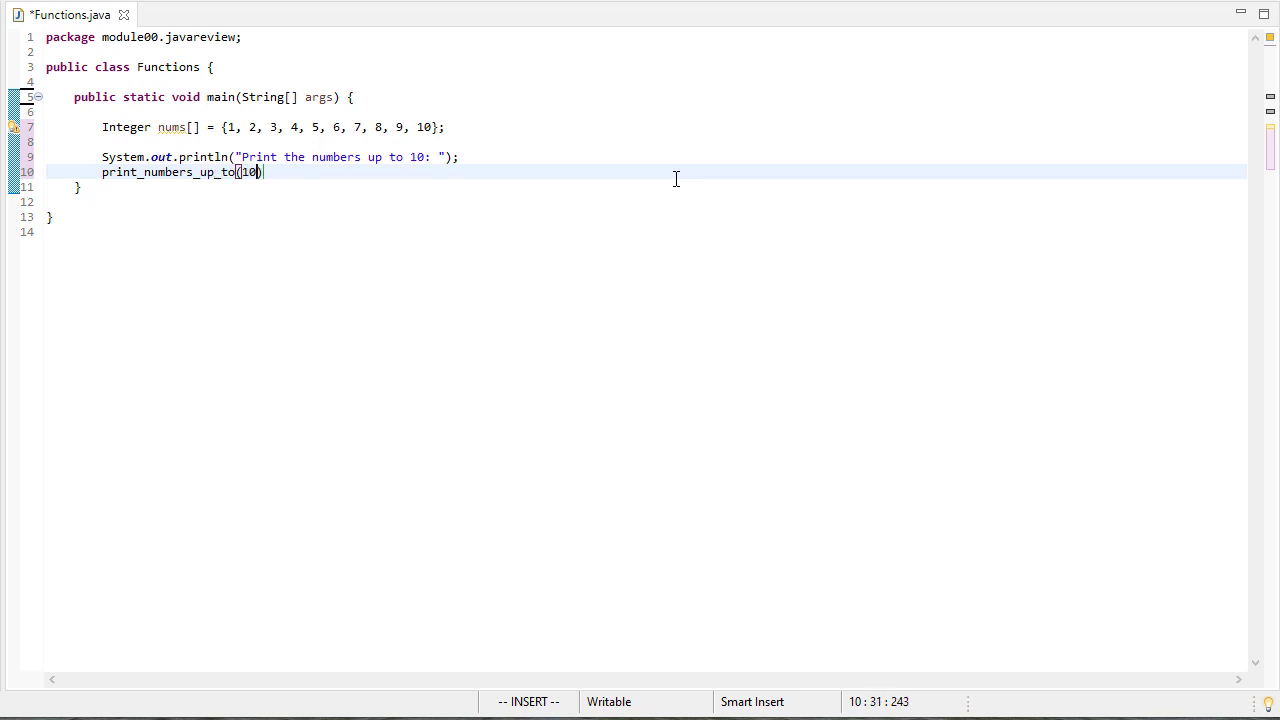
text(;)
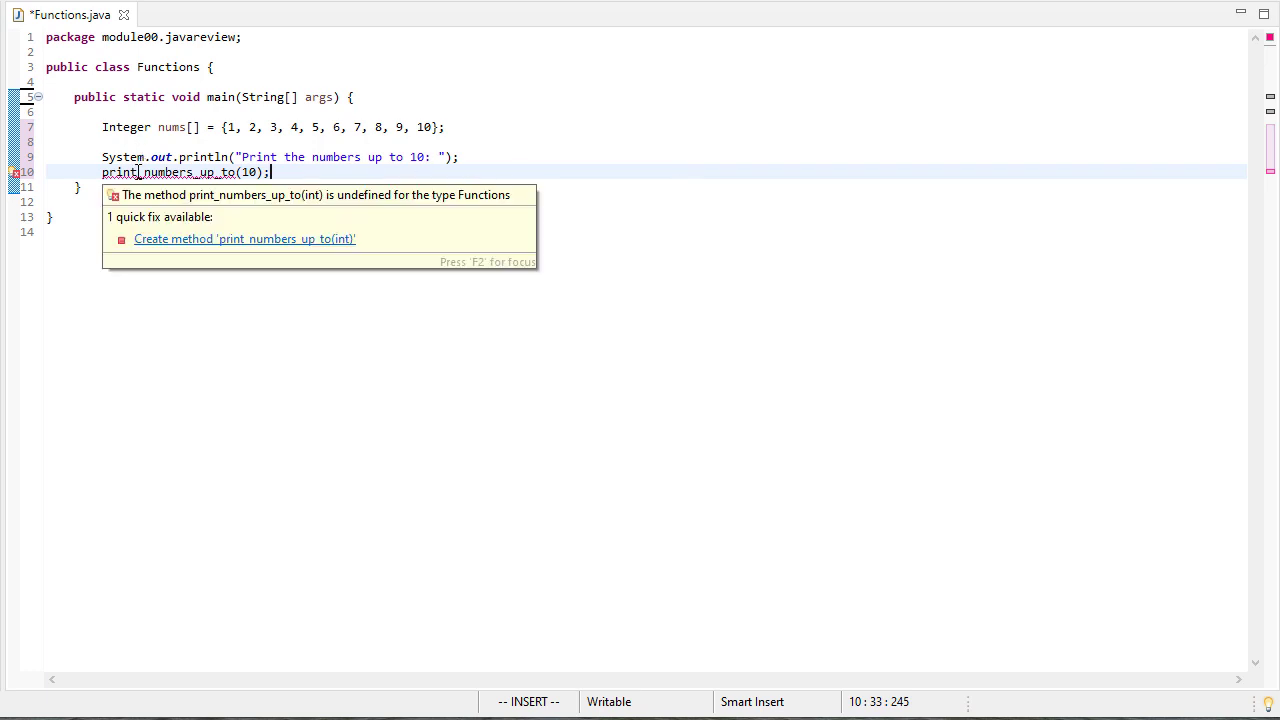
click(408, 156)
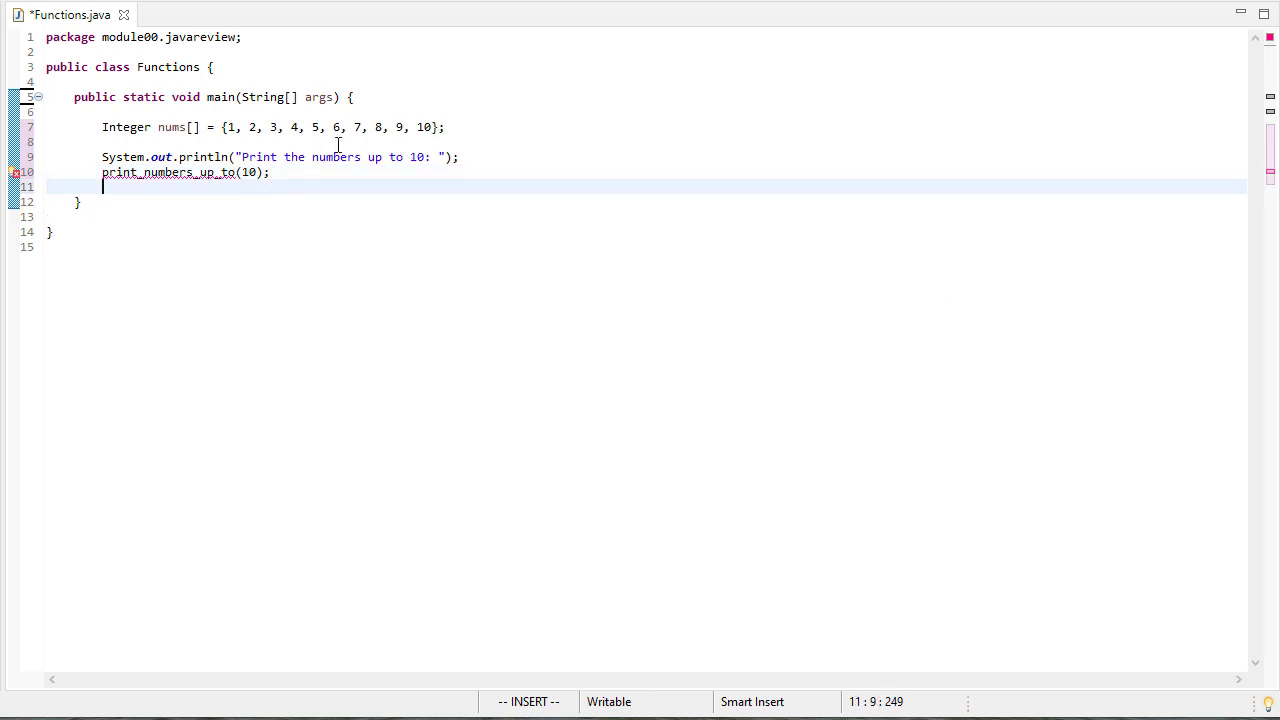
Step: Add a System.out.println printing "THe sum of the array nums is " in main
text(System.ou)
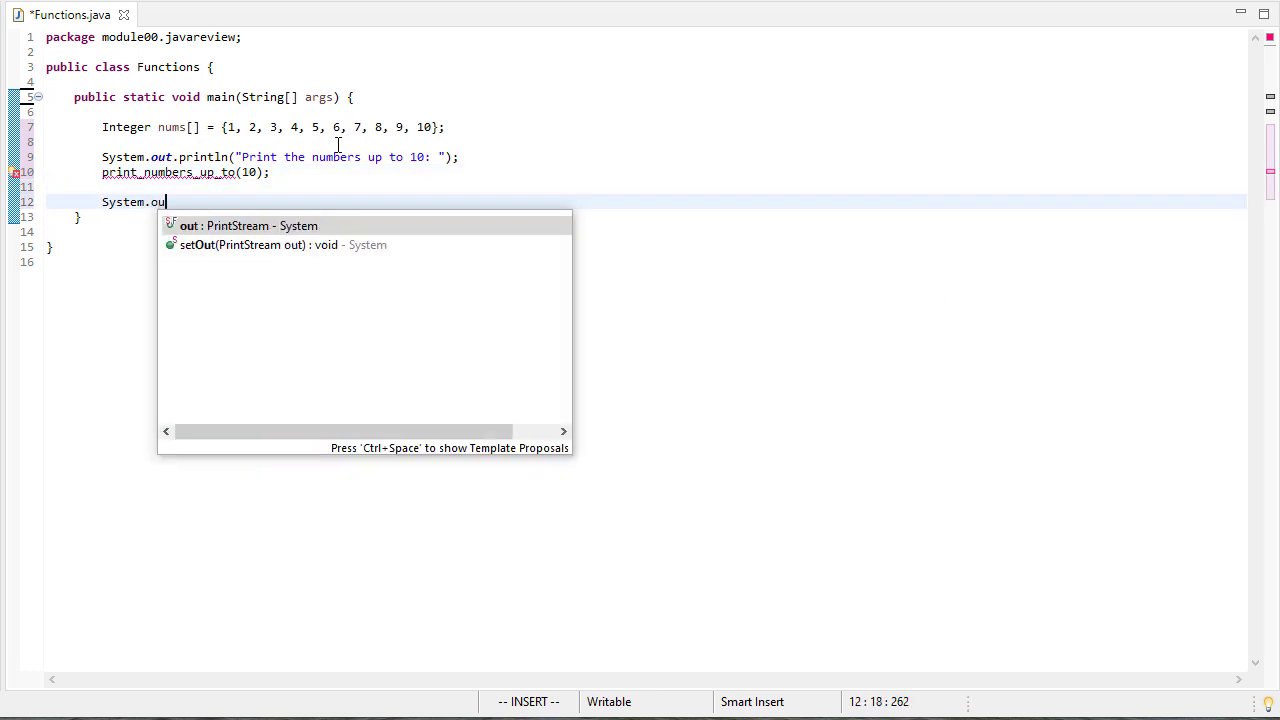
text(t.println(""))
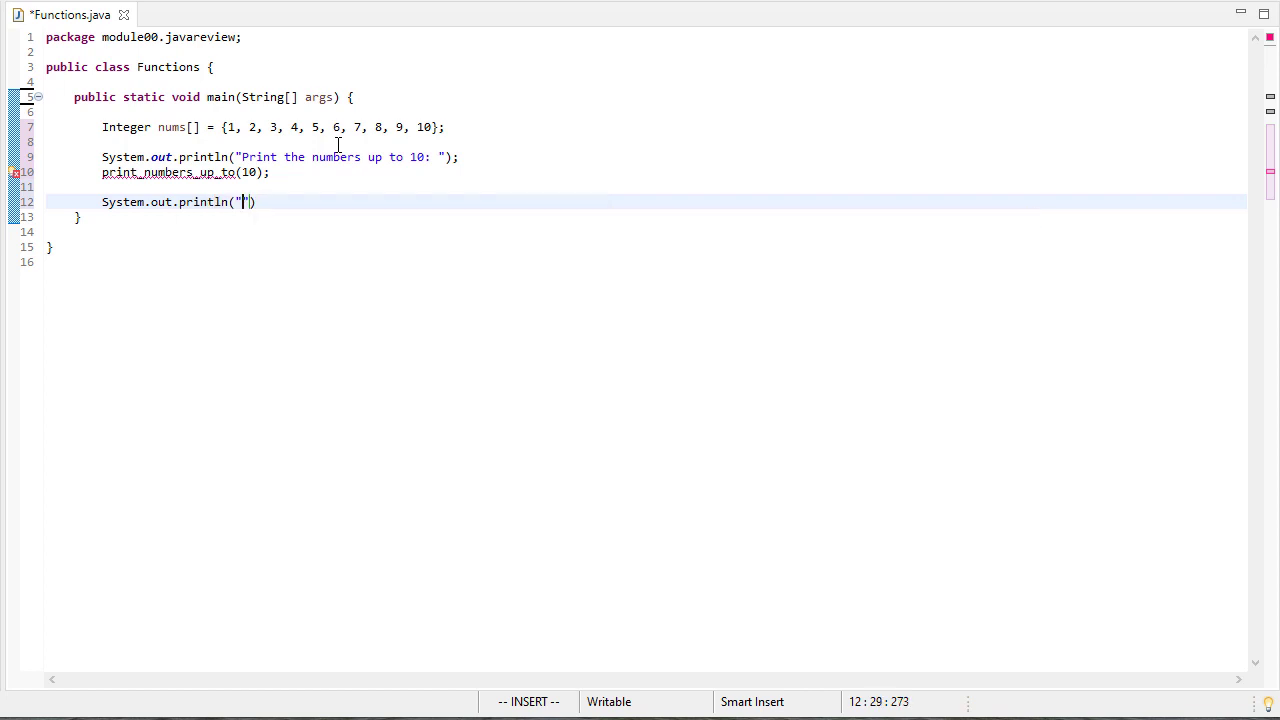
key(BackSpace)
text(;)
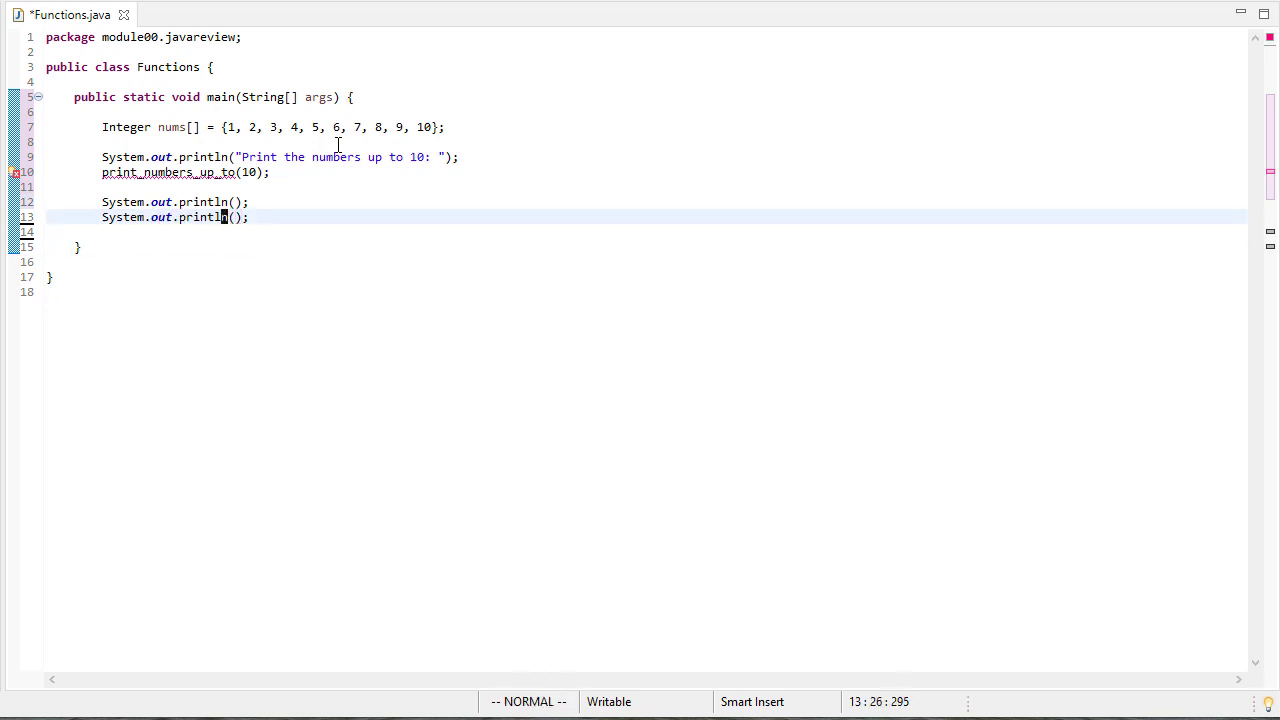
text("")
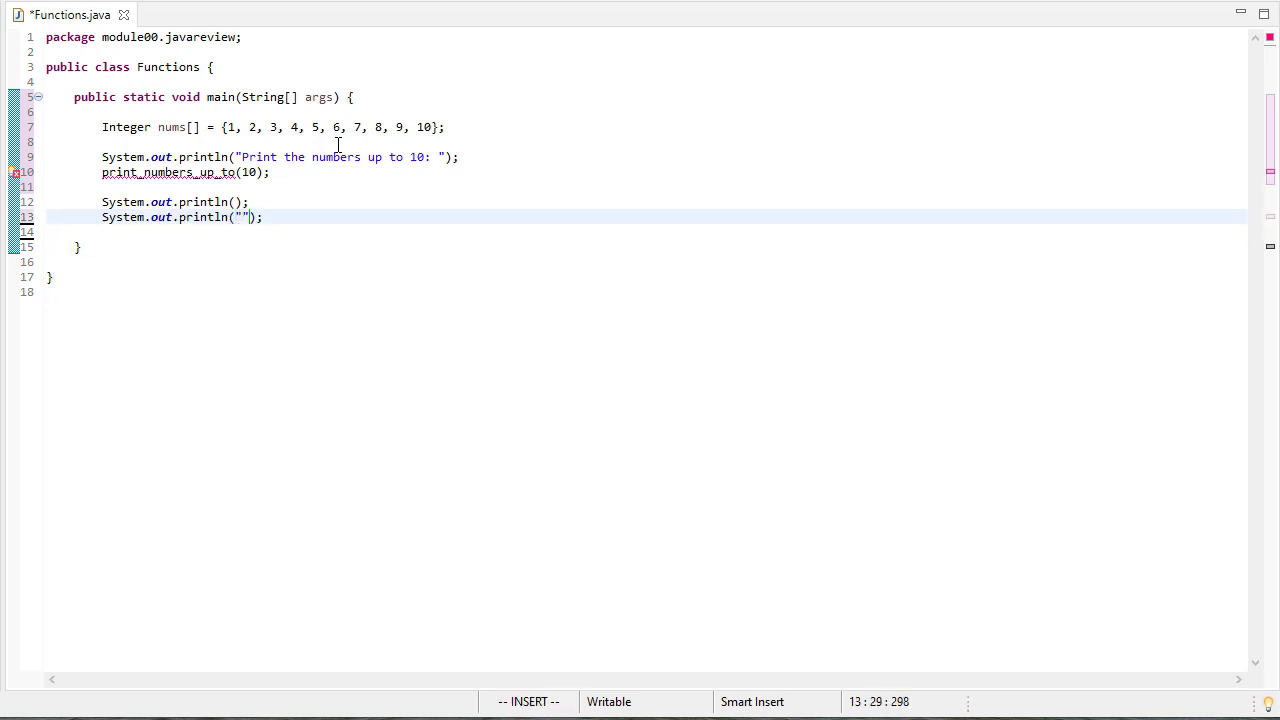
text(THe)
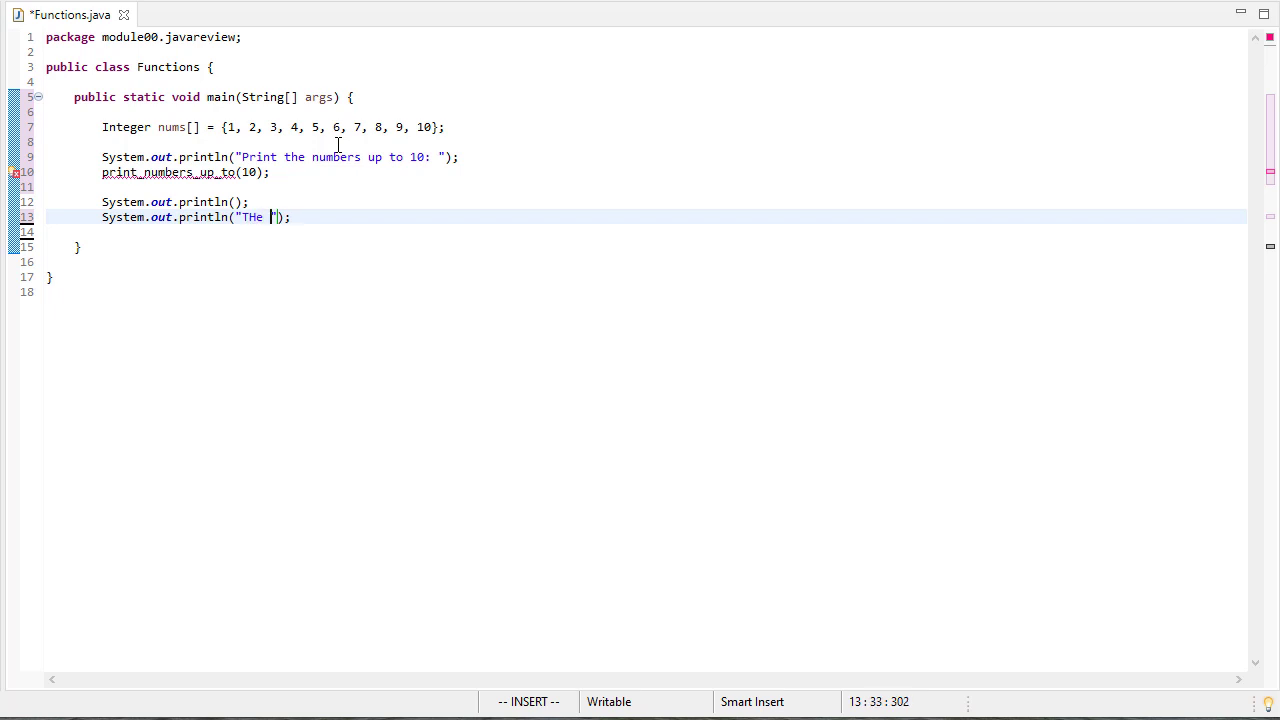
text(sum of)
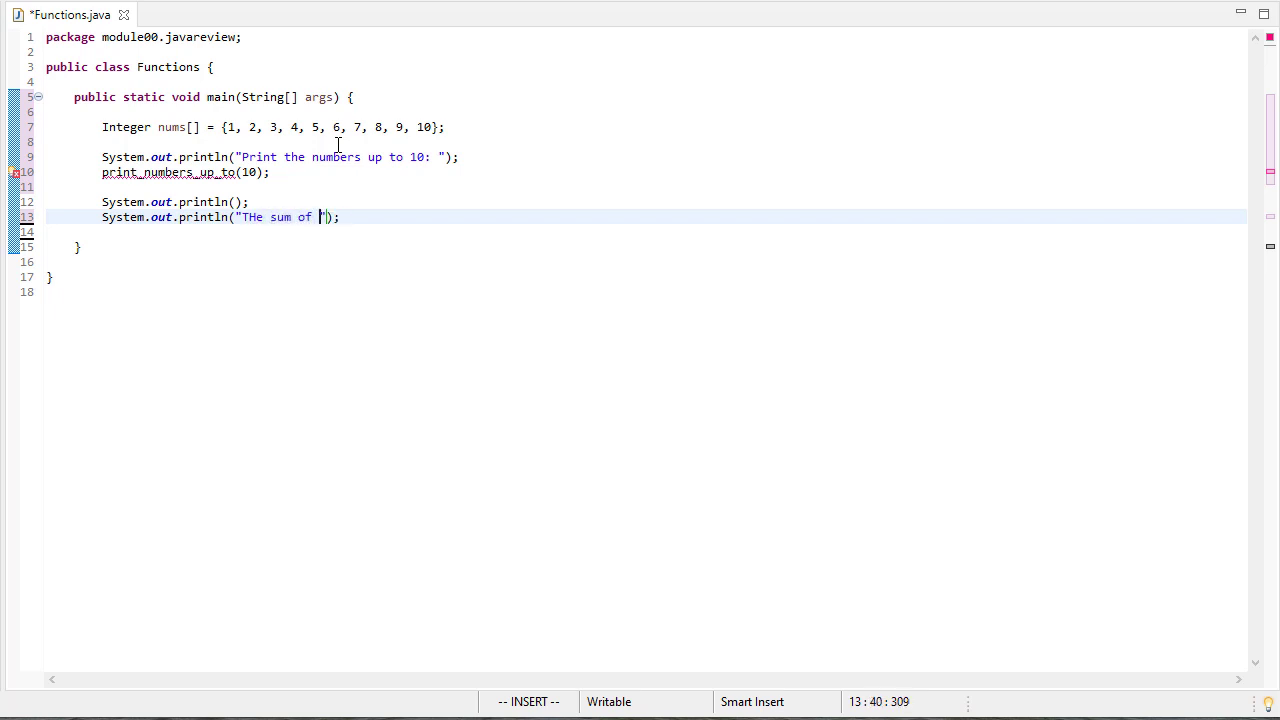
text(the array nums is)
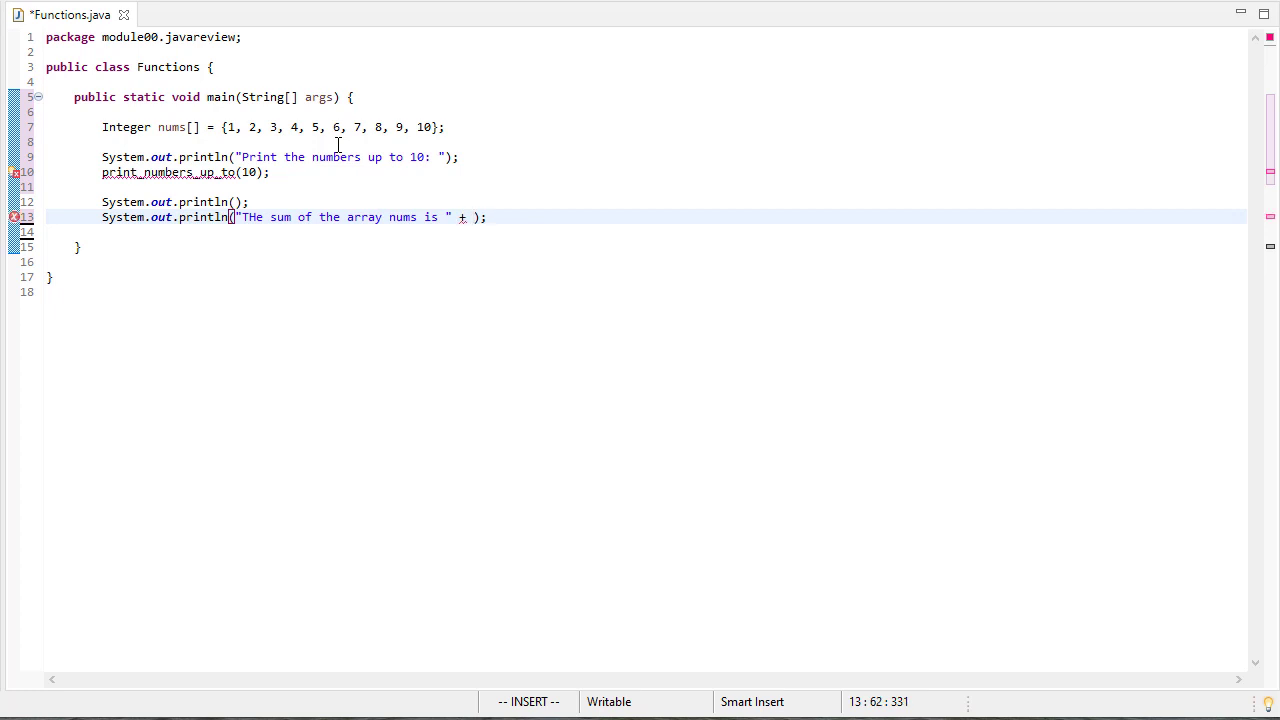
Step: Append + sumArray(nums) to that println string
text(s)
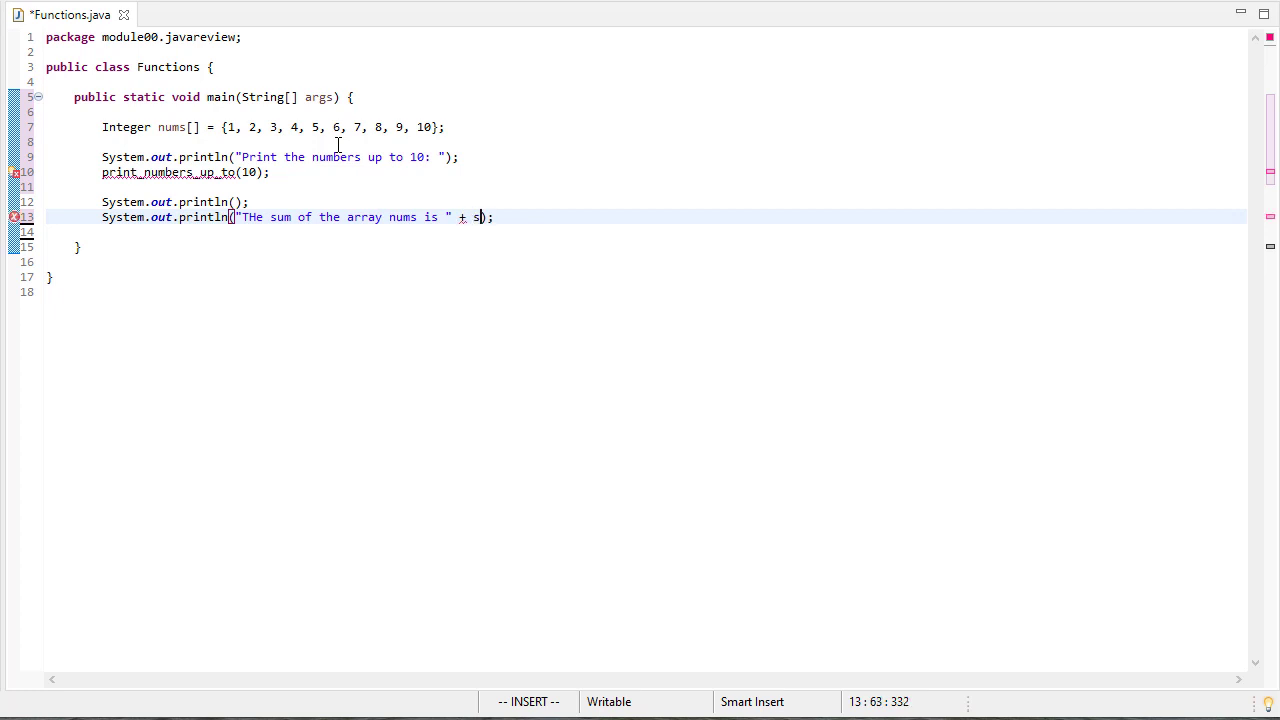
text(um)
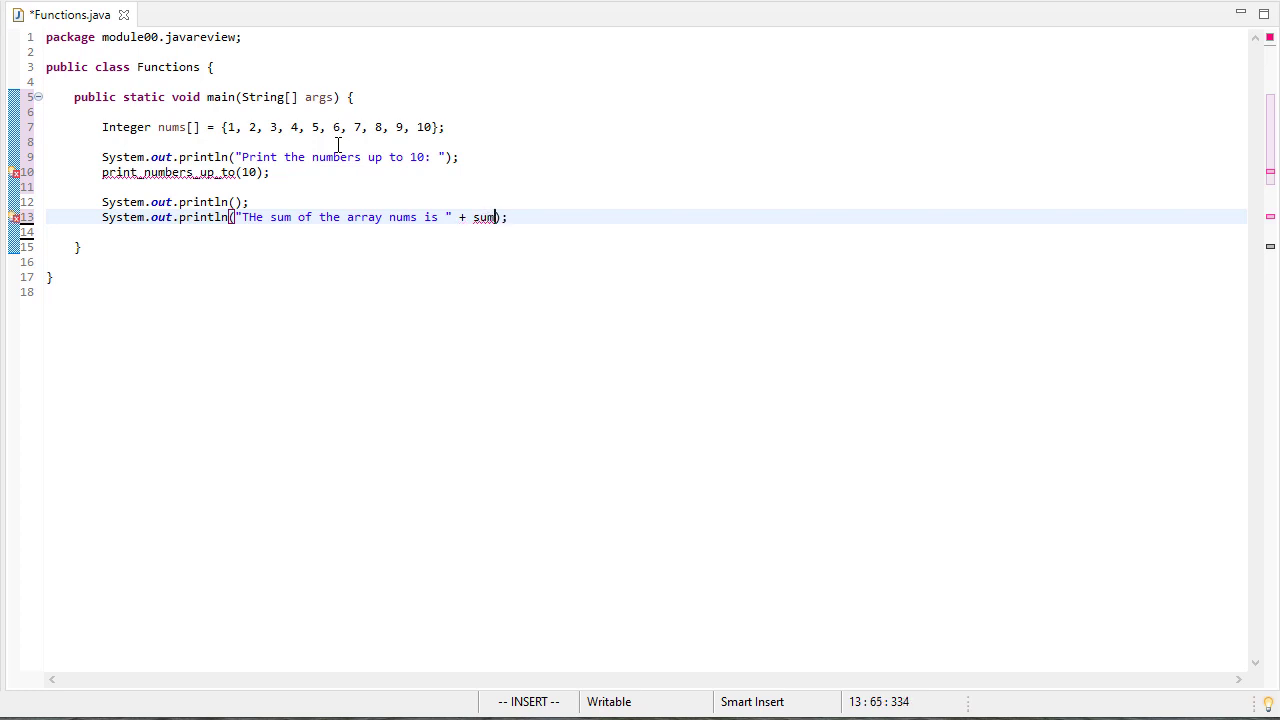
text(Aa)
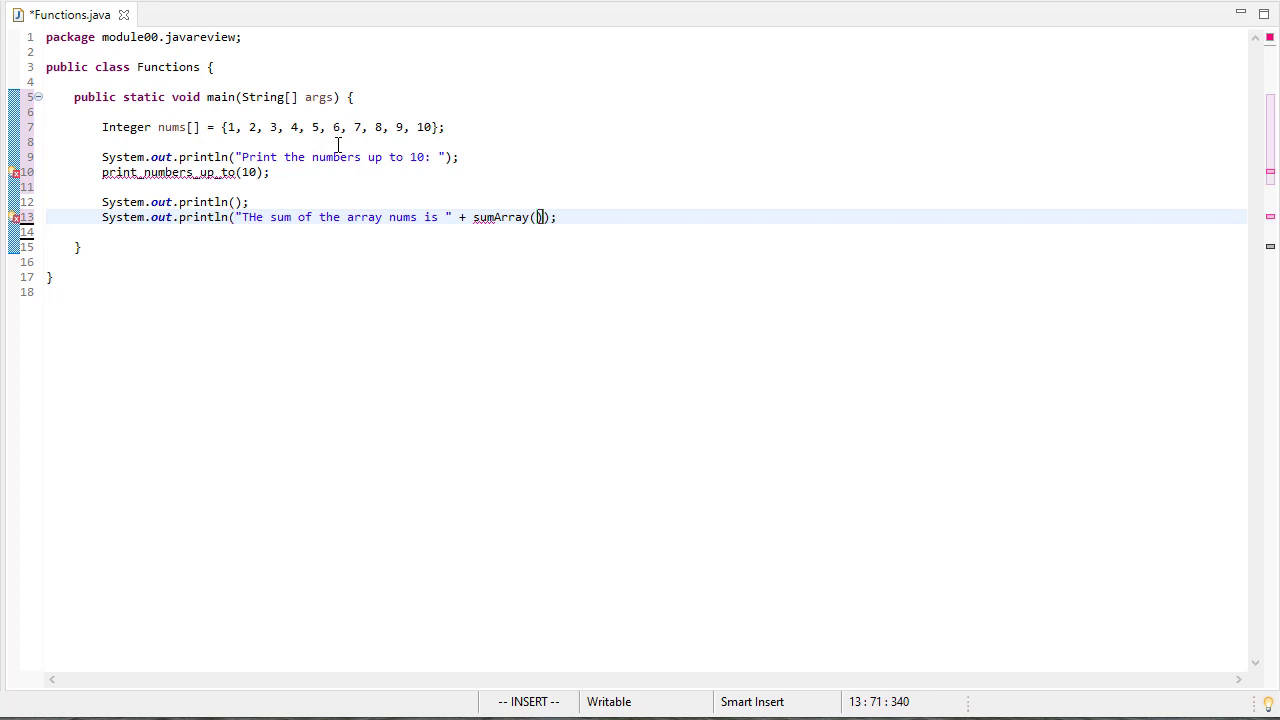
text(nums)
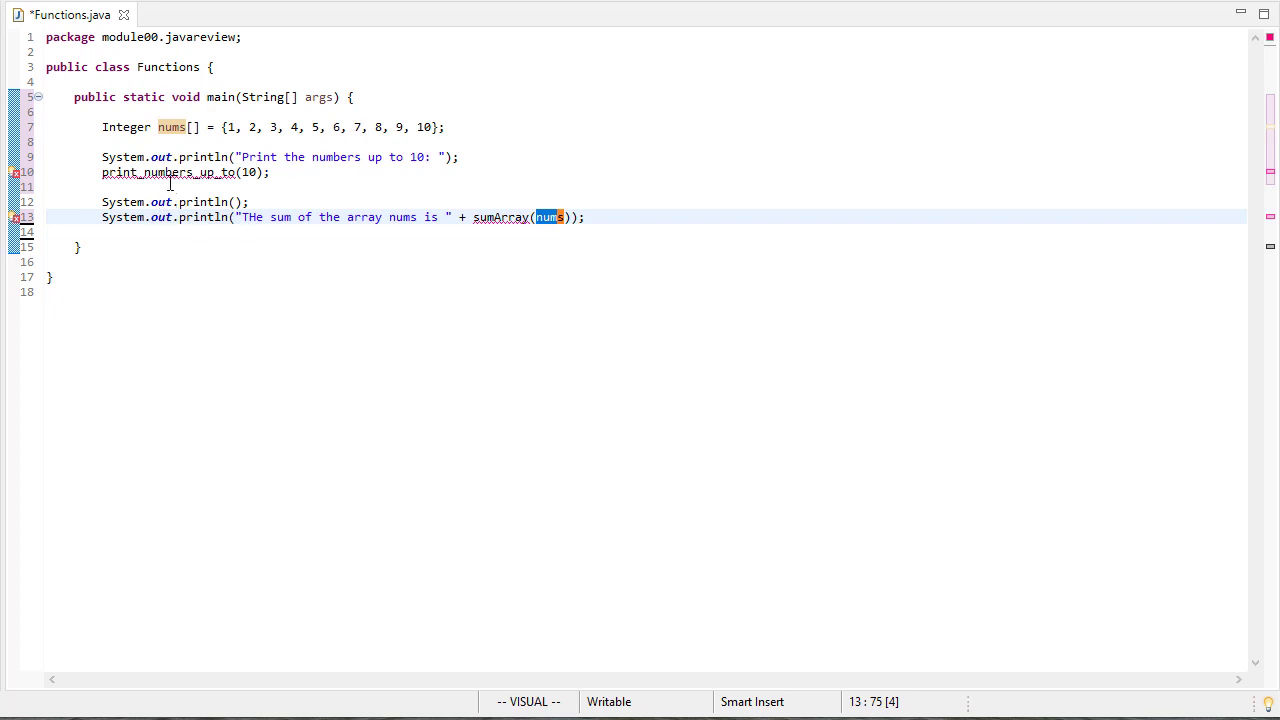
key(Escape)
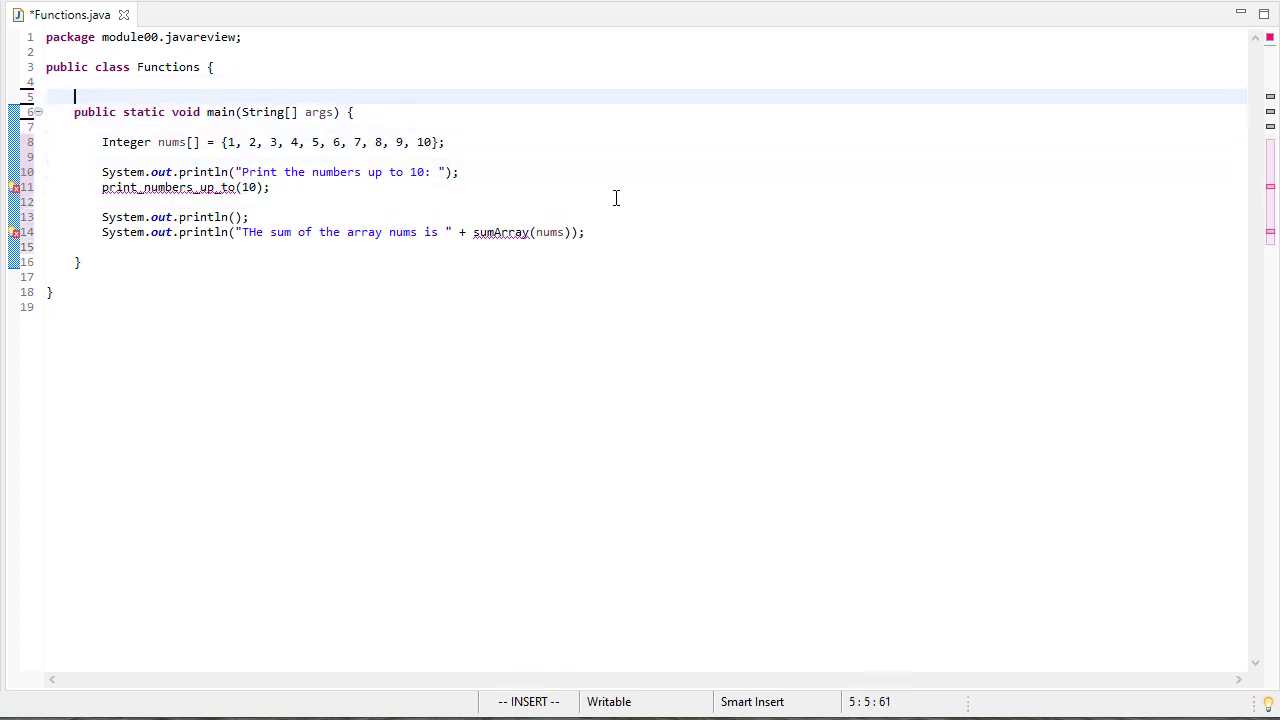
Step: Declare public static void print_numbers_up_to(int n) above main
text(public s)
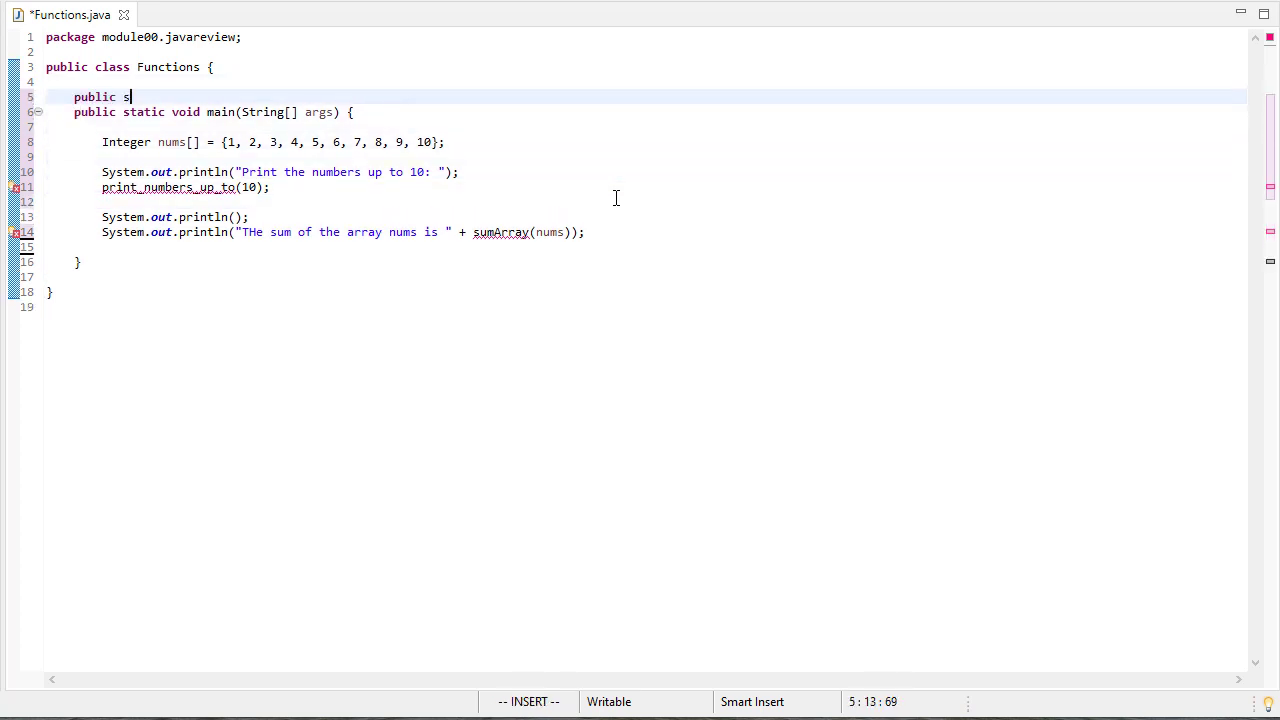
text(tatic void)
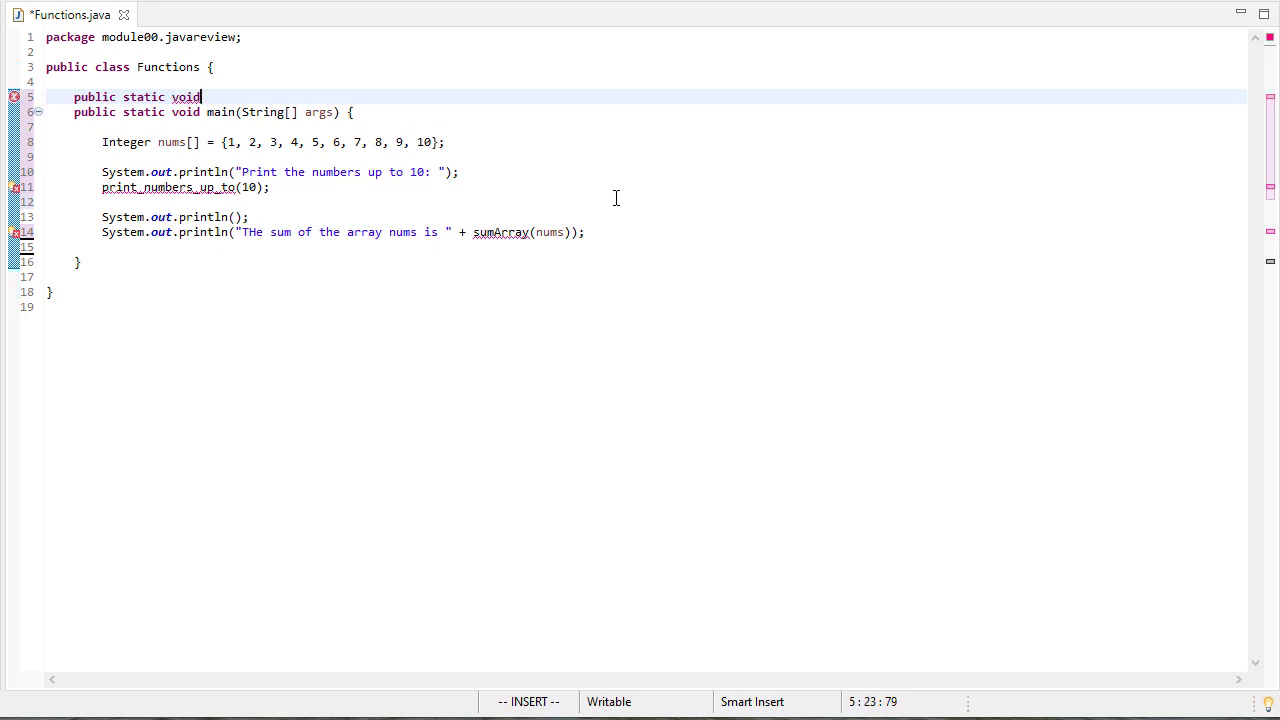
text(print)
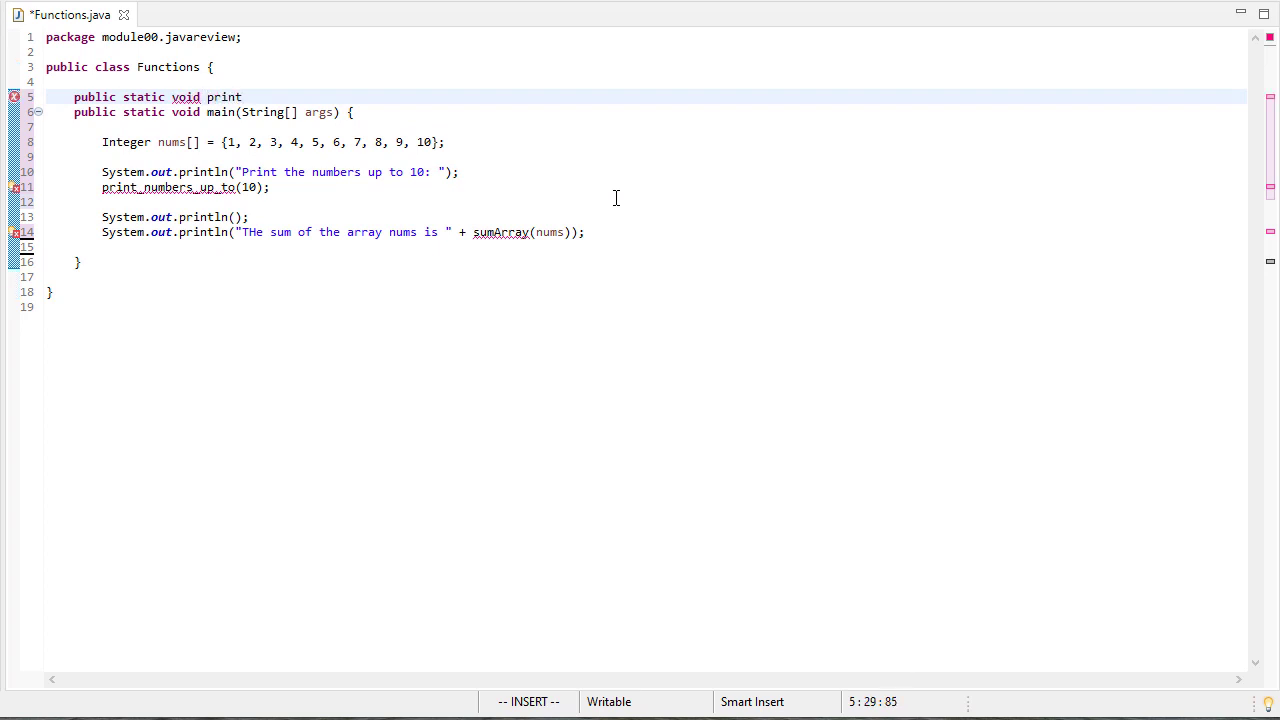
text(_numbders_up_to(int n) {)
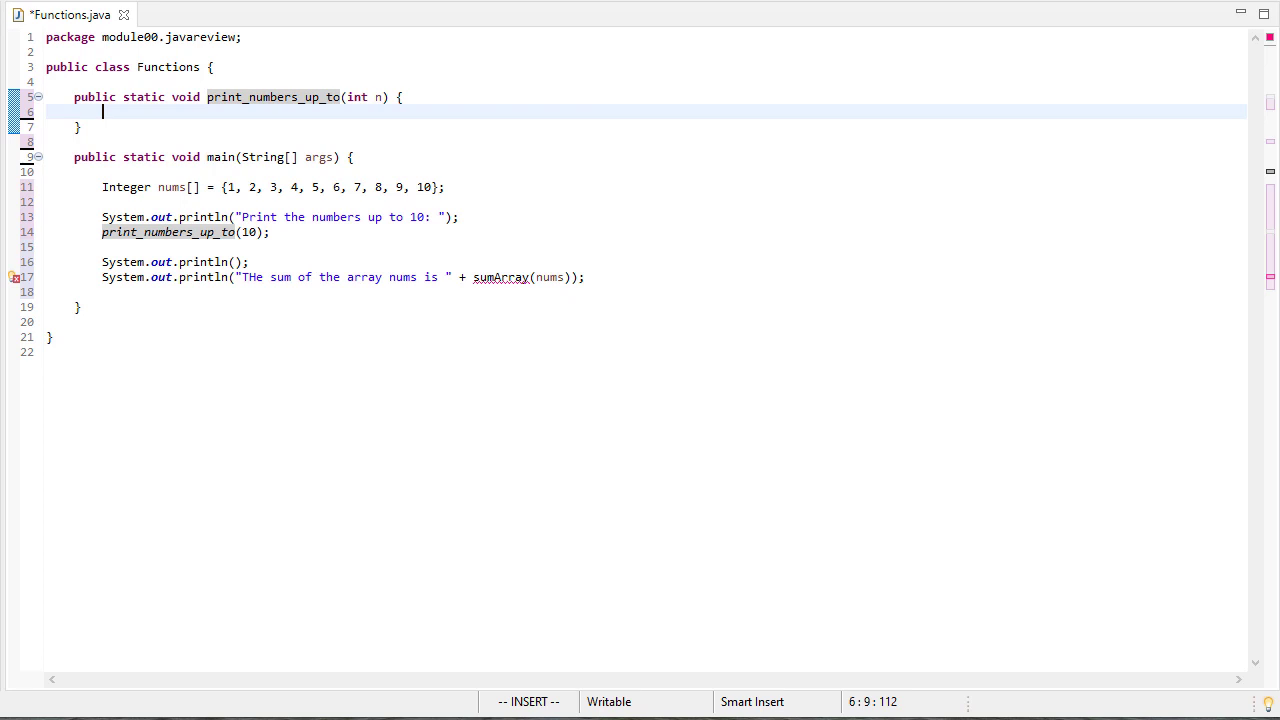
Step: Give it a for loop from ii=1 to n calling System.out.print(ii + " ")
text(for)
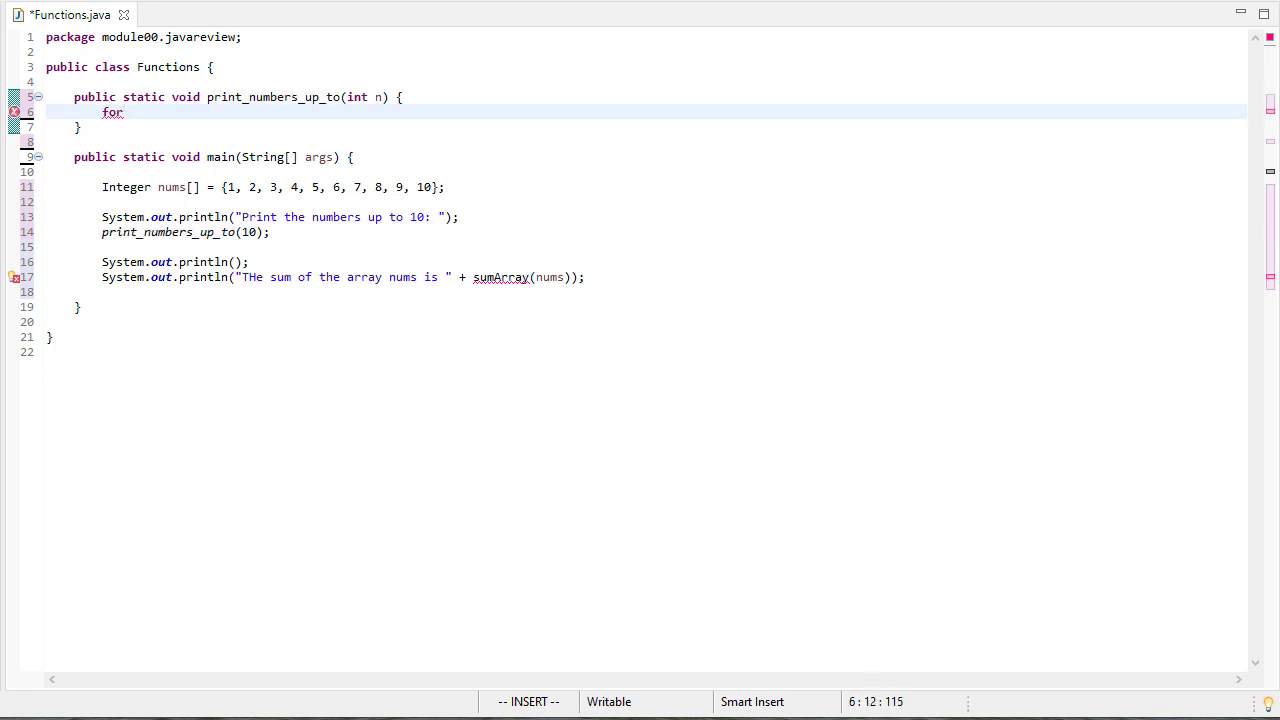
text((int ii=)
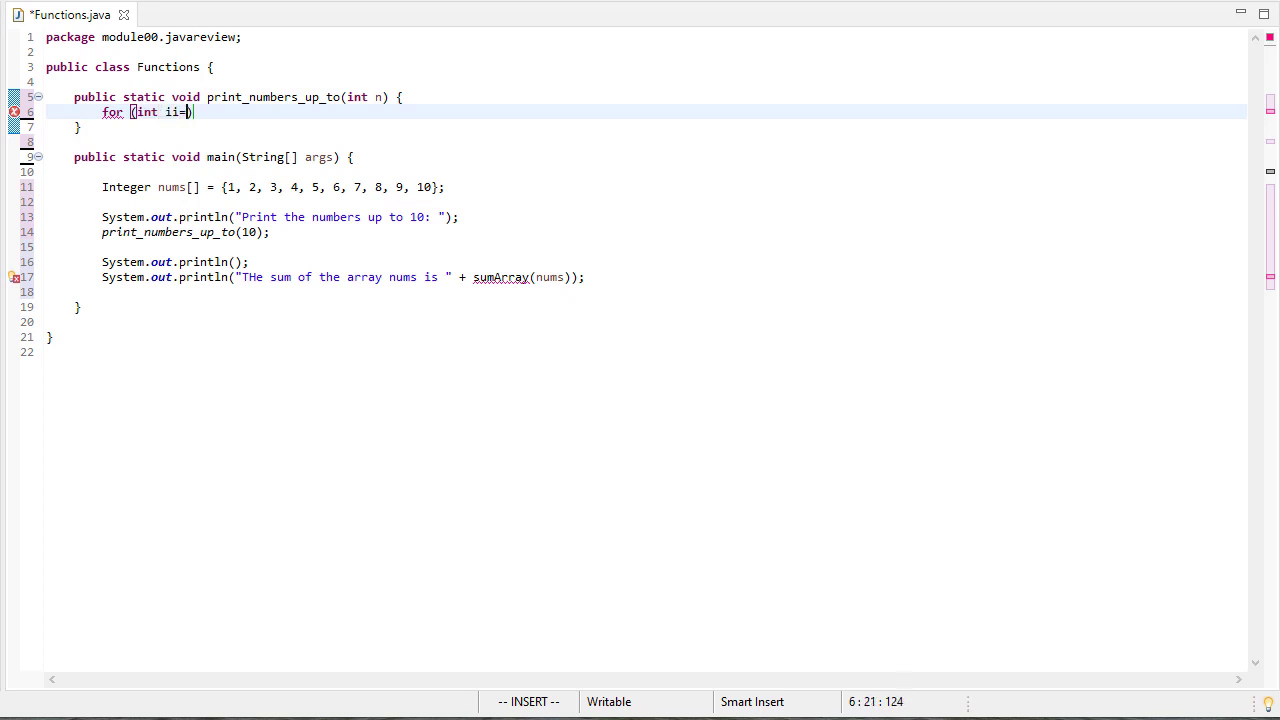
text(1;in)
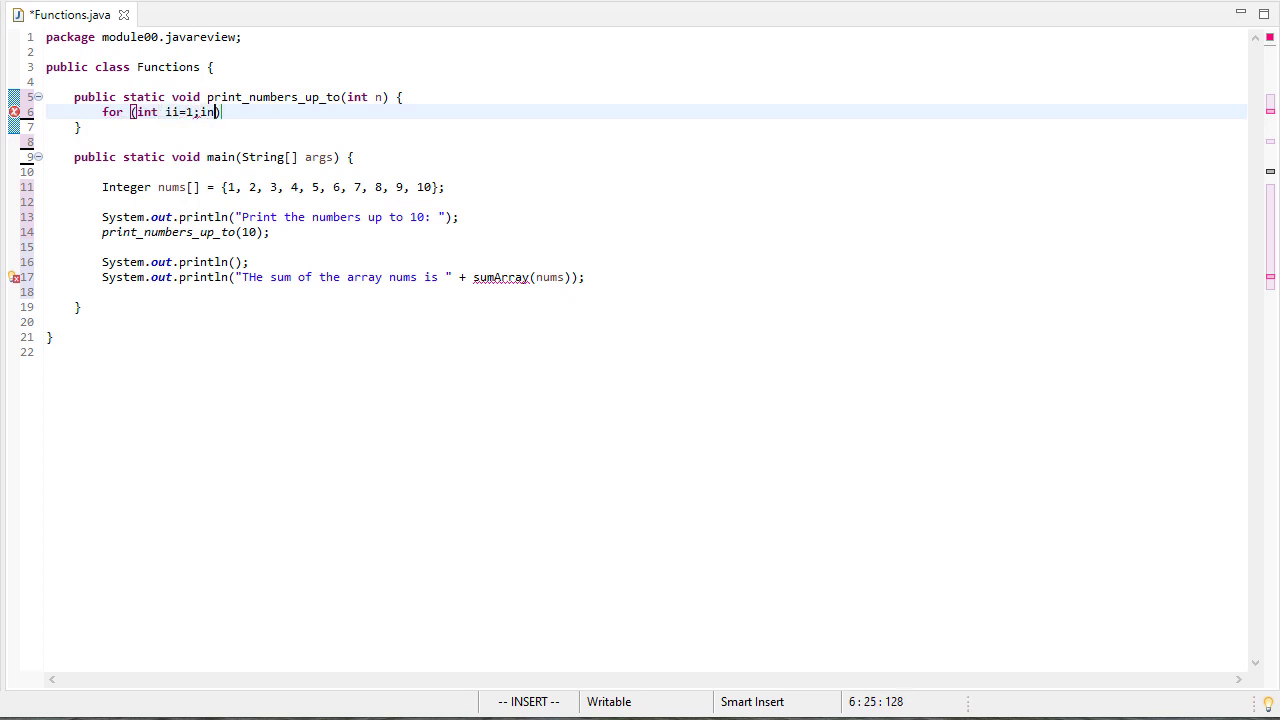
text(ii)
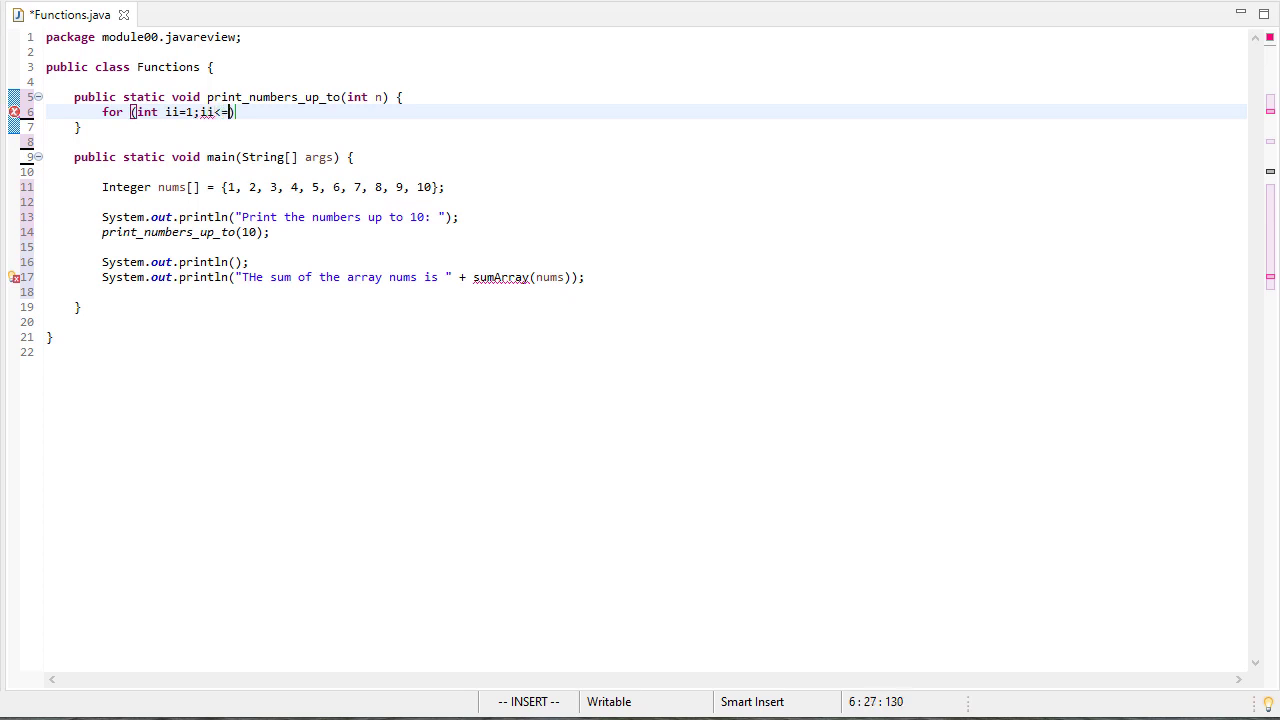
text(n;ii++)
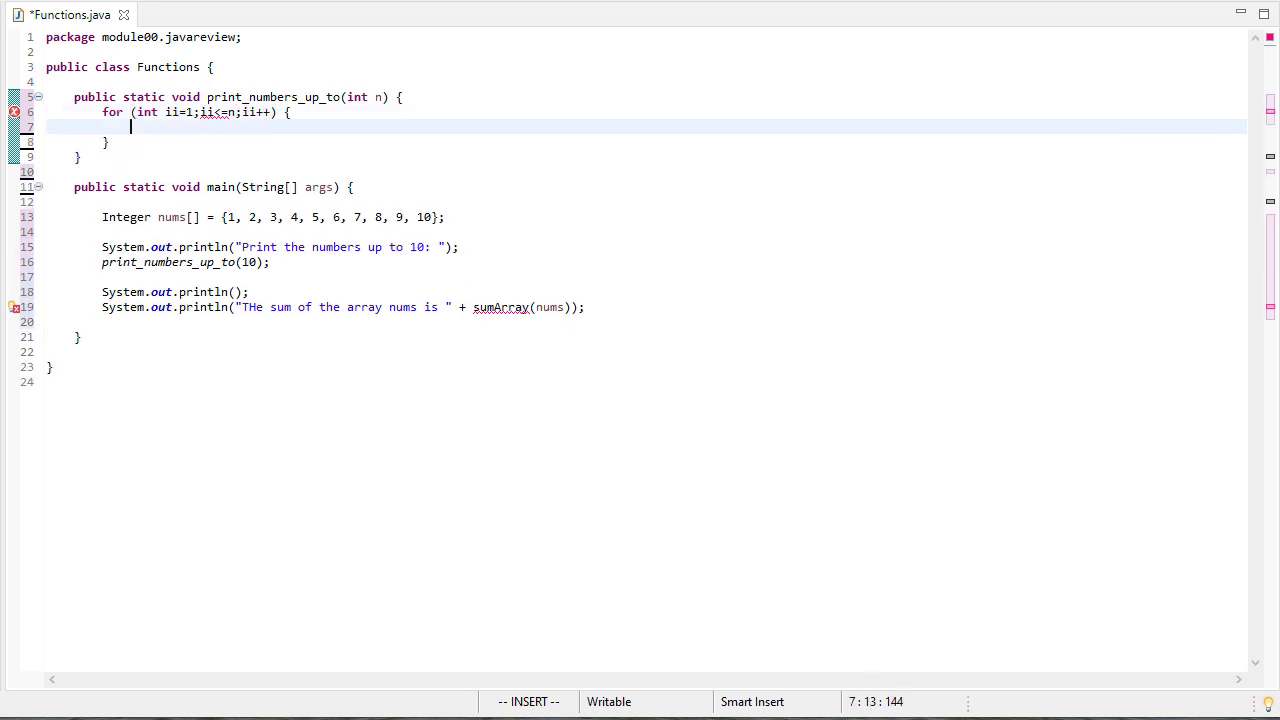
text(System.out.print("");)
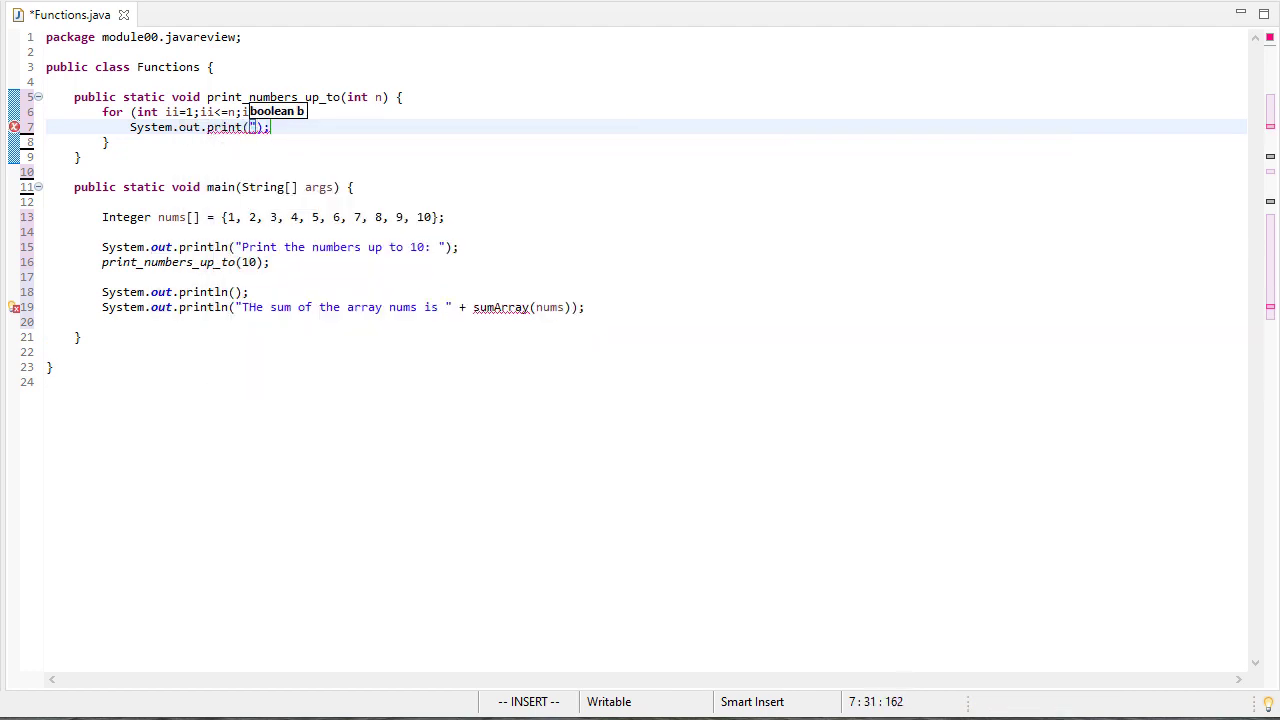
key(BackSpace)
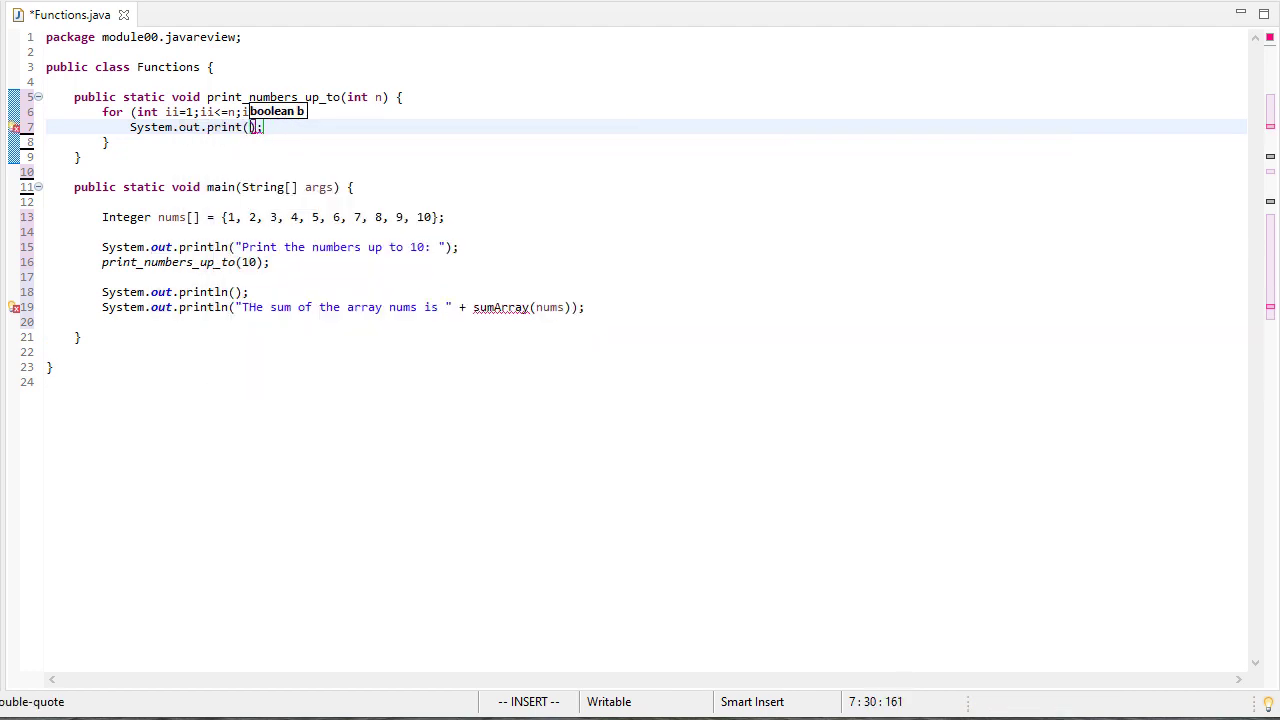
text(ii + " ")
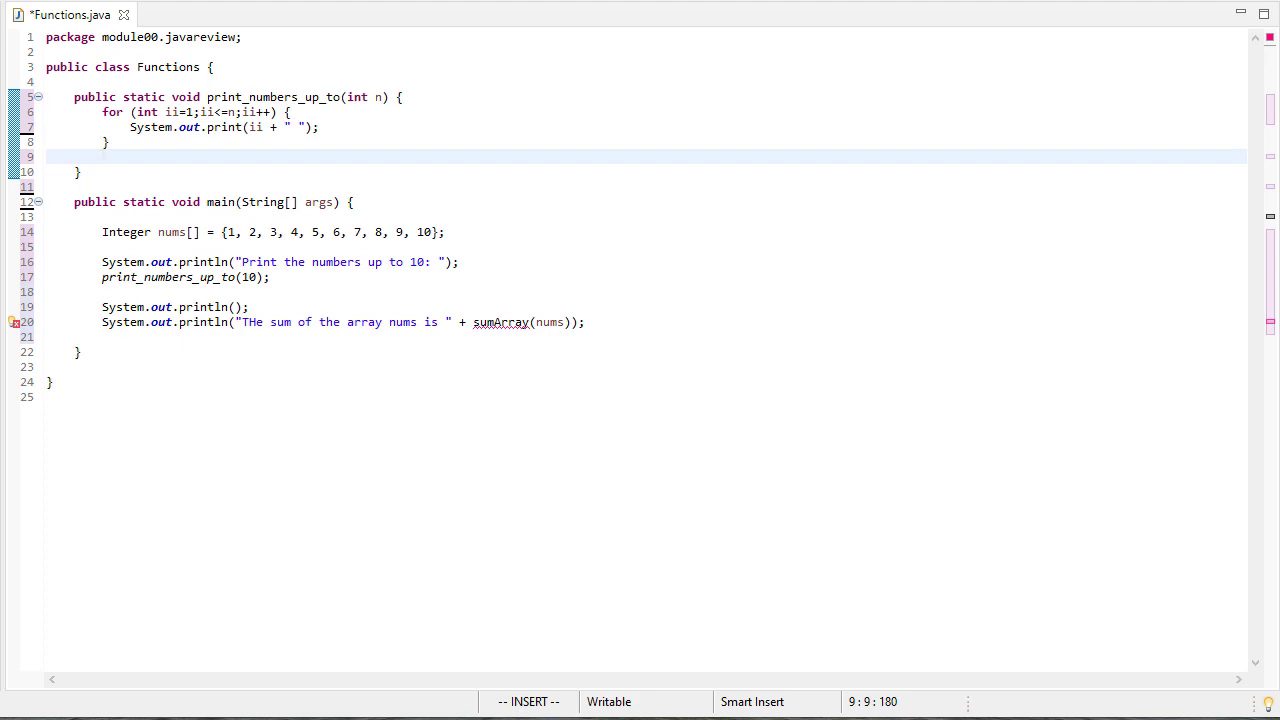
Step: Change main's heading to System.out.print and add a println() after print_numbers_up_to(10)
text(S)
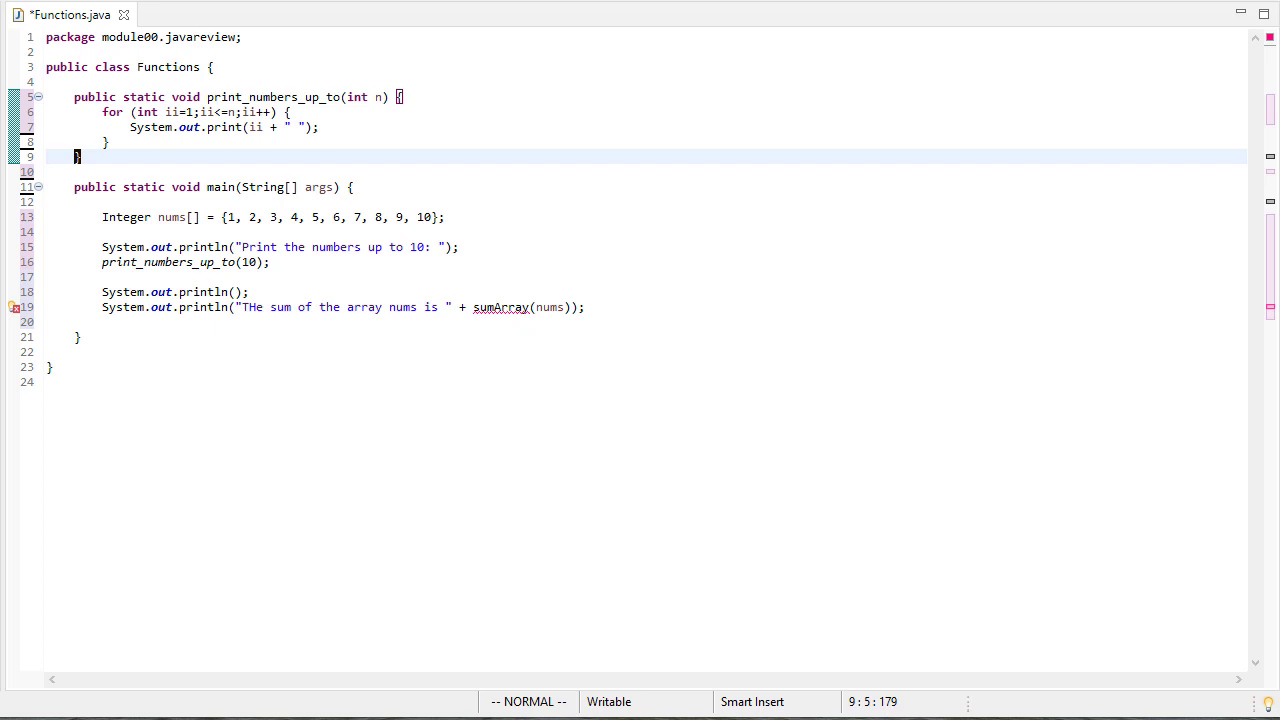
mouse_move(460, 276)
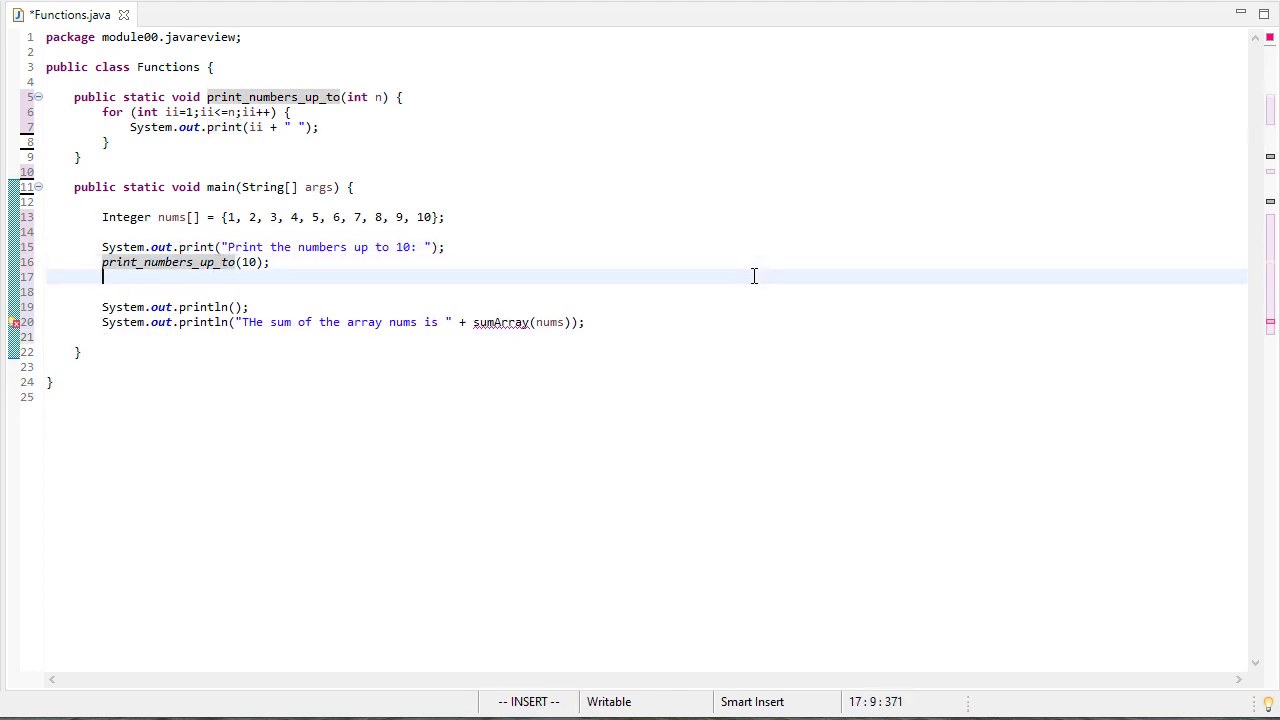
text(System.out.println();)
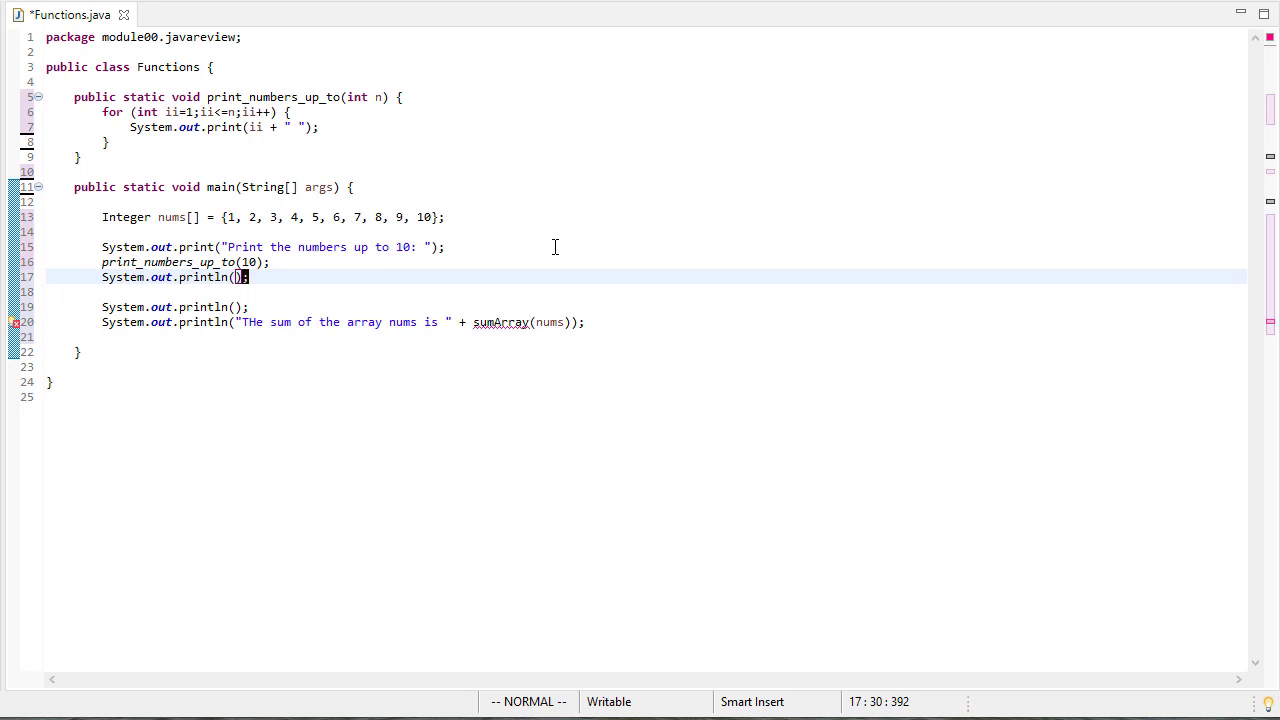
mouse_move(312, 96)
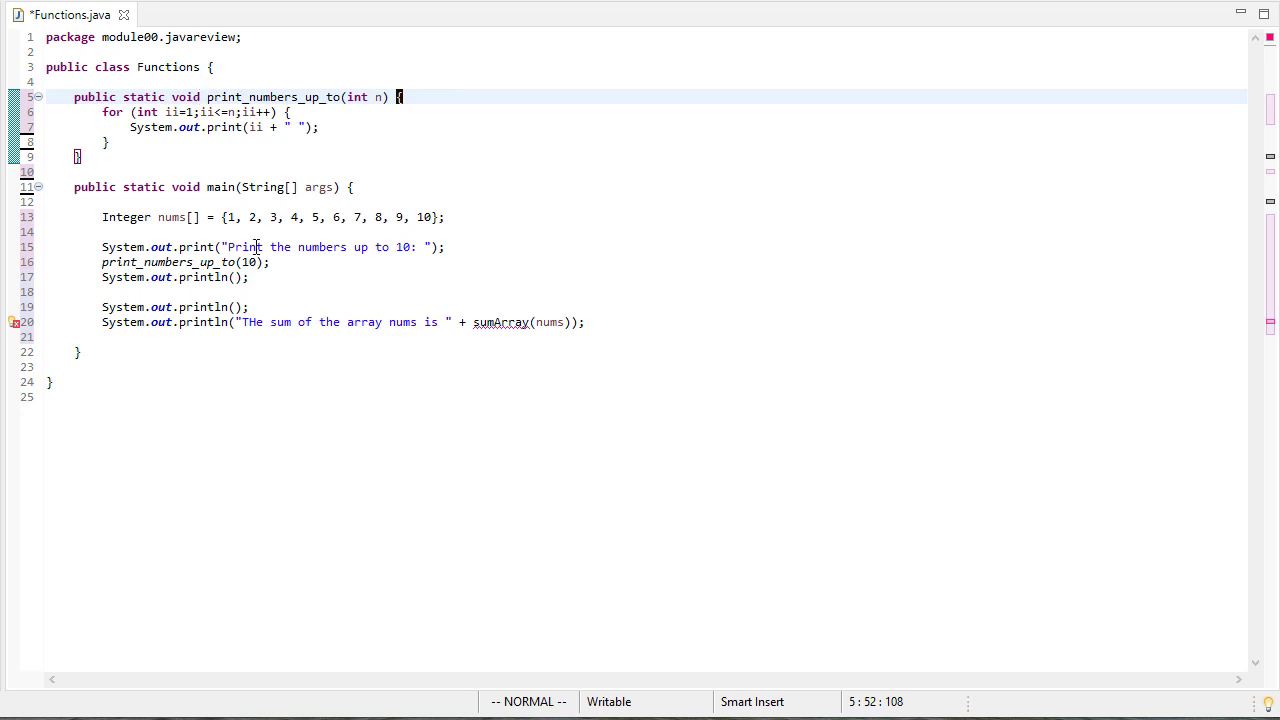
Step: Comment out the sumArray println with // and run so the console shows numbers 1 to 10
click(104, 140)
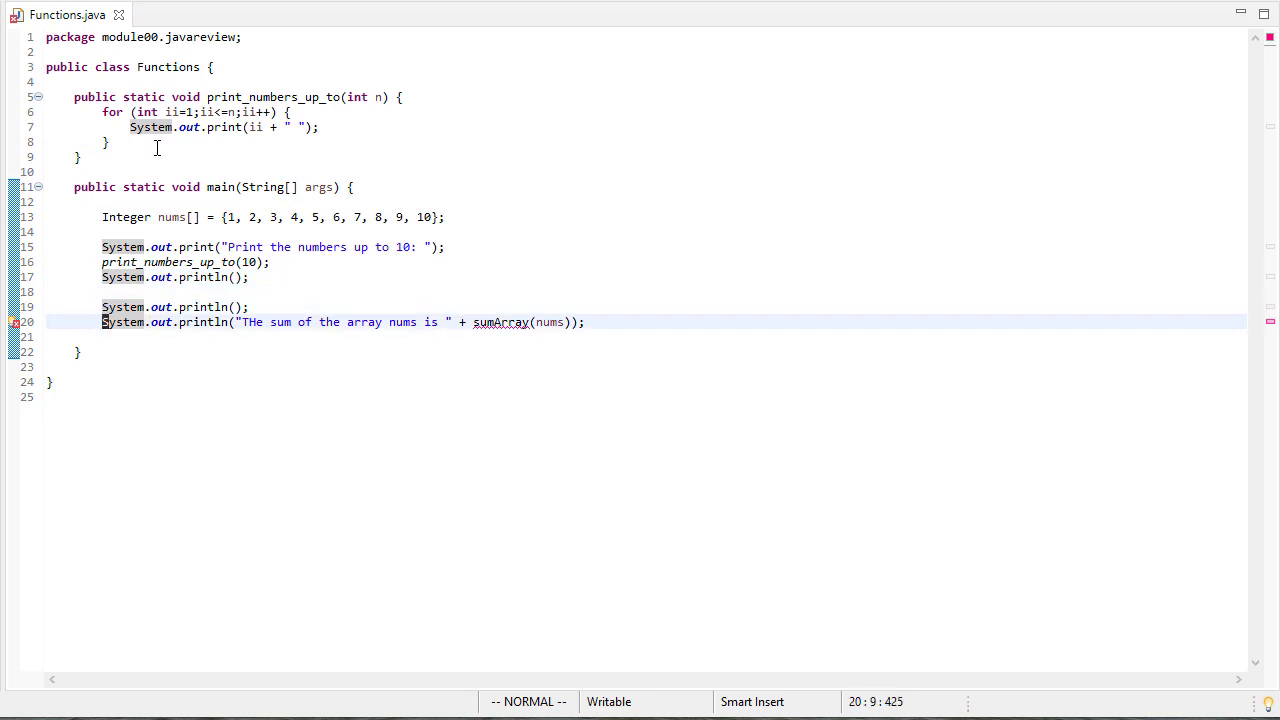
text(//)
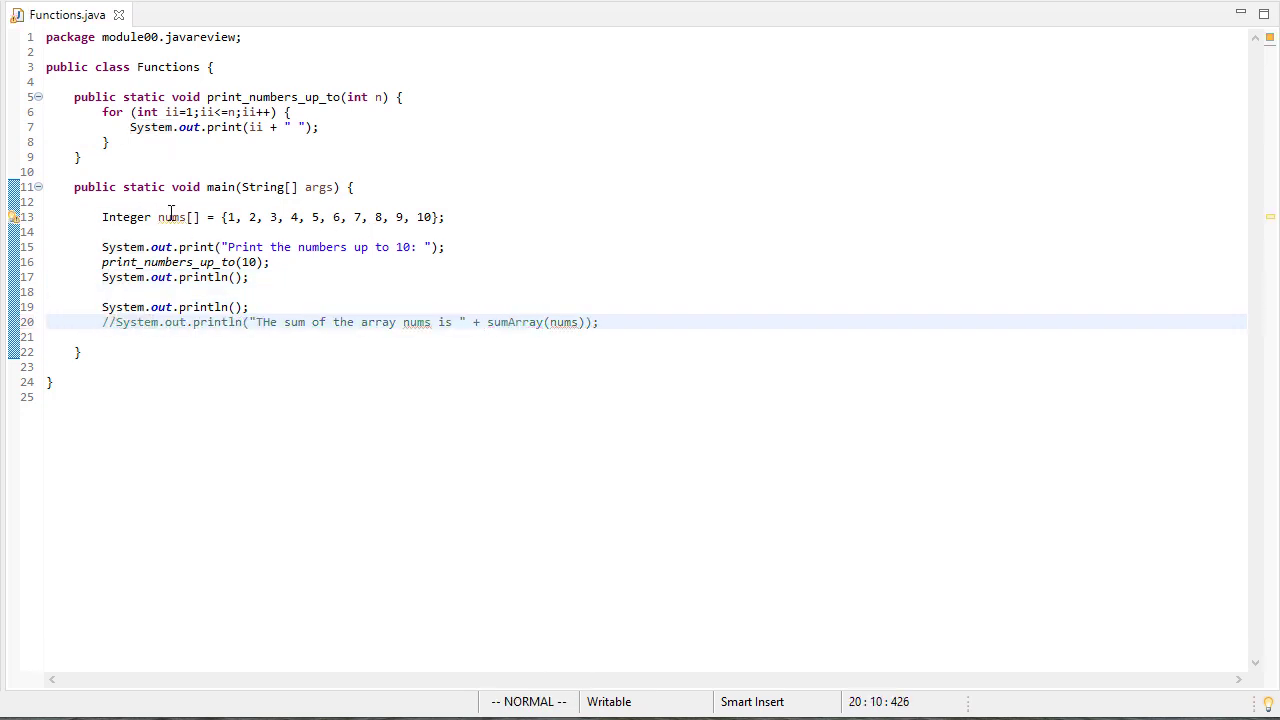
click(196, 216)
text(h)
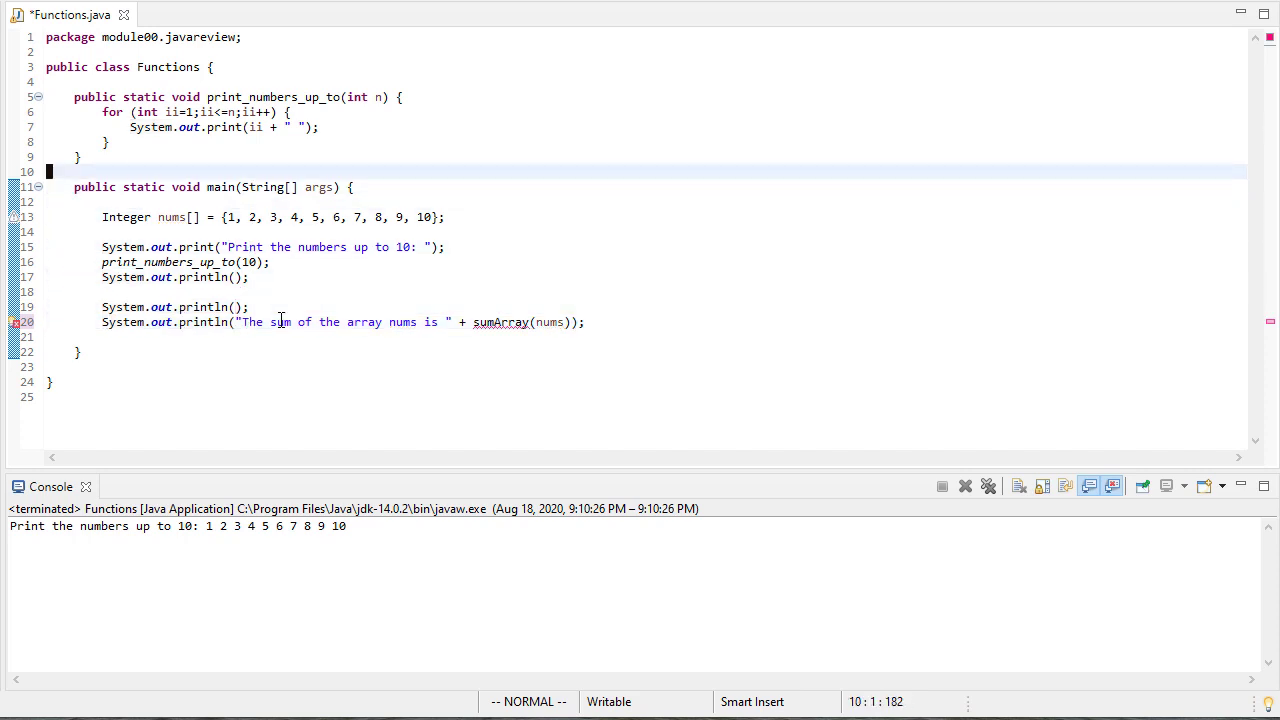
Step: Declare public static int sumArray(Integer[] numbers) { above main
text(public)
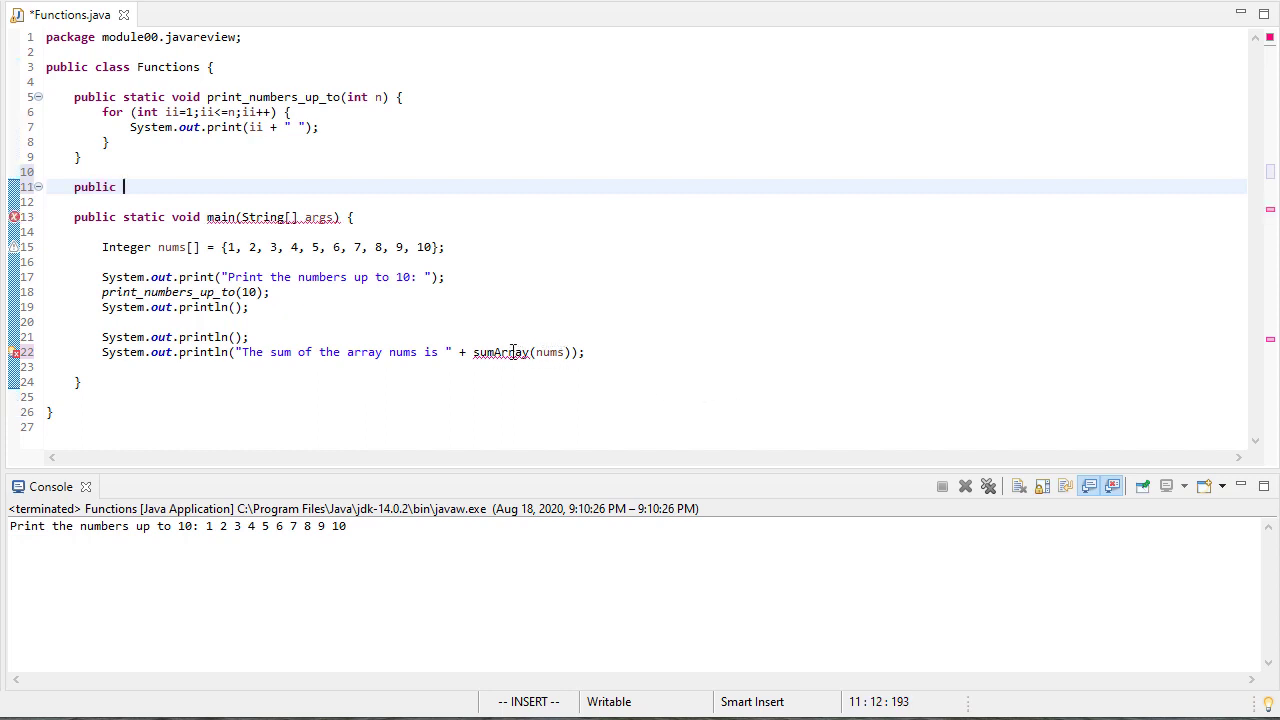
text(static int)
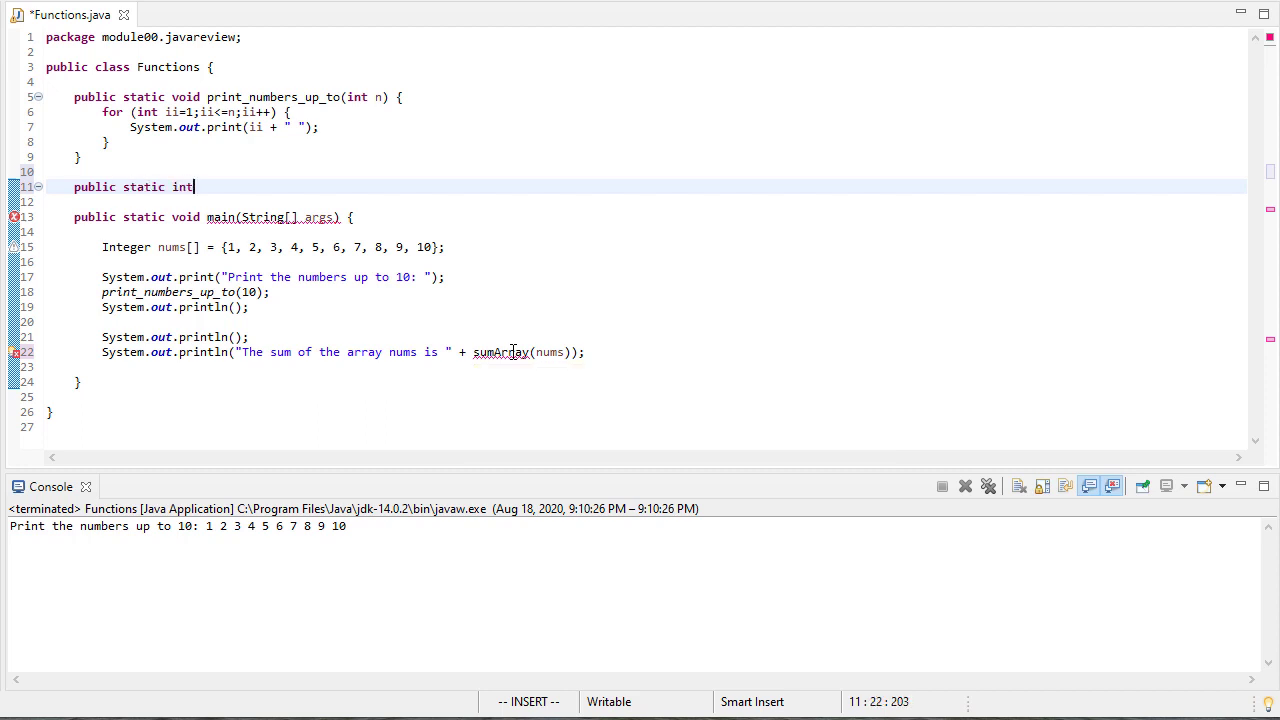
text(sumArray(I)
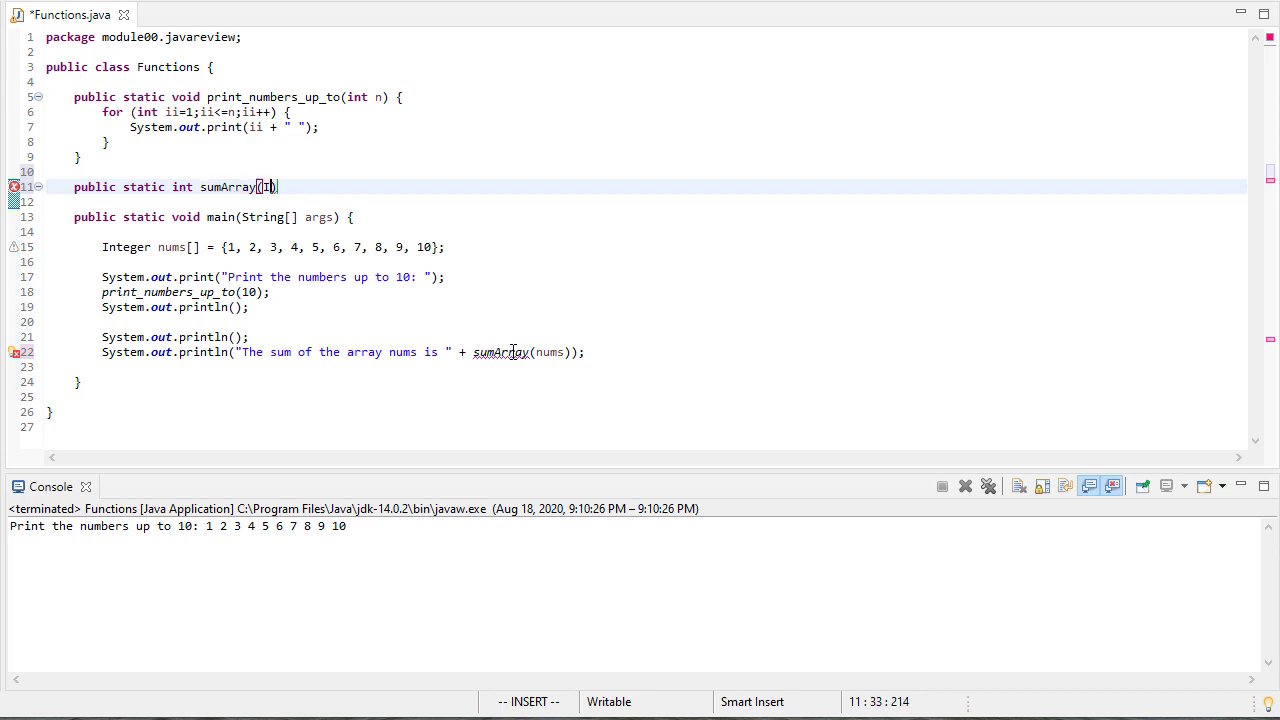
text(Integer)
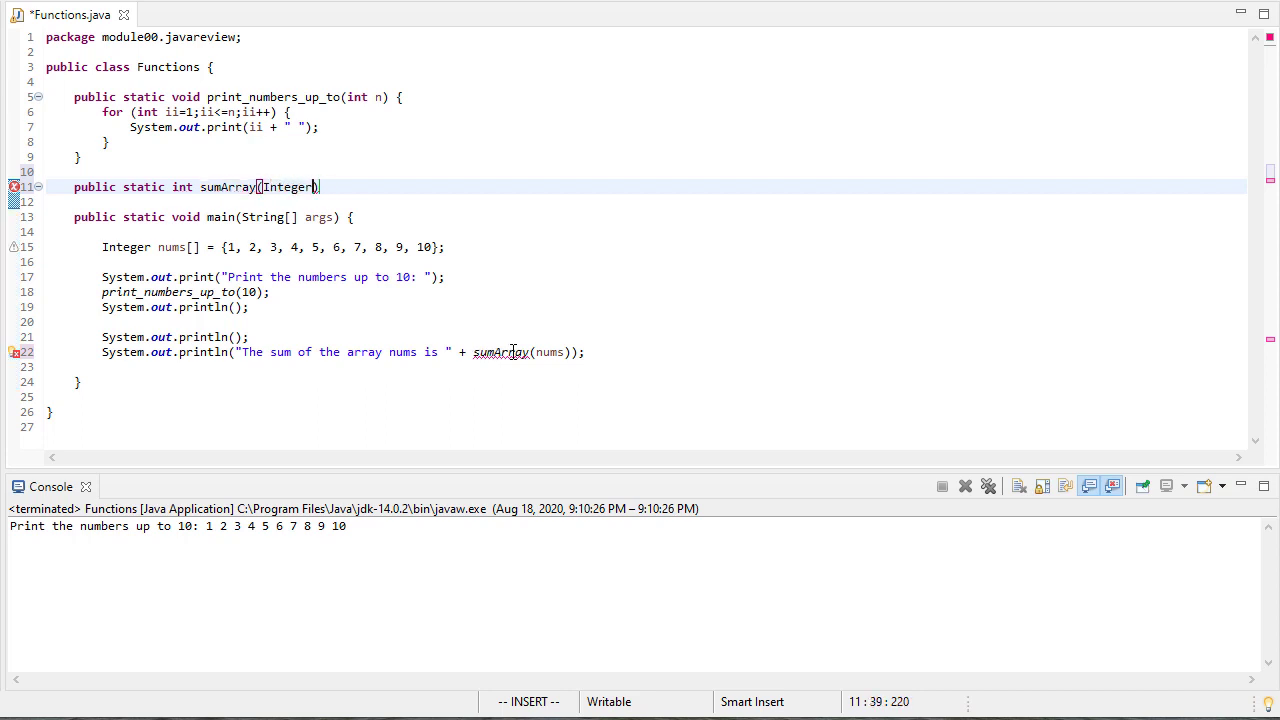
text([] n)
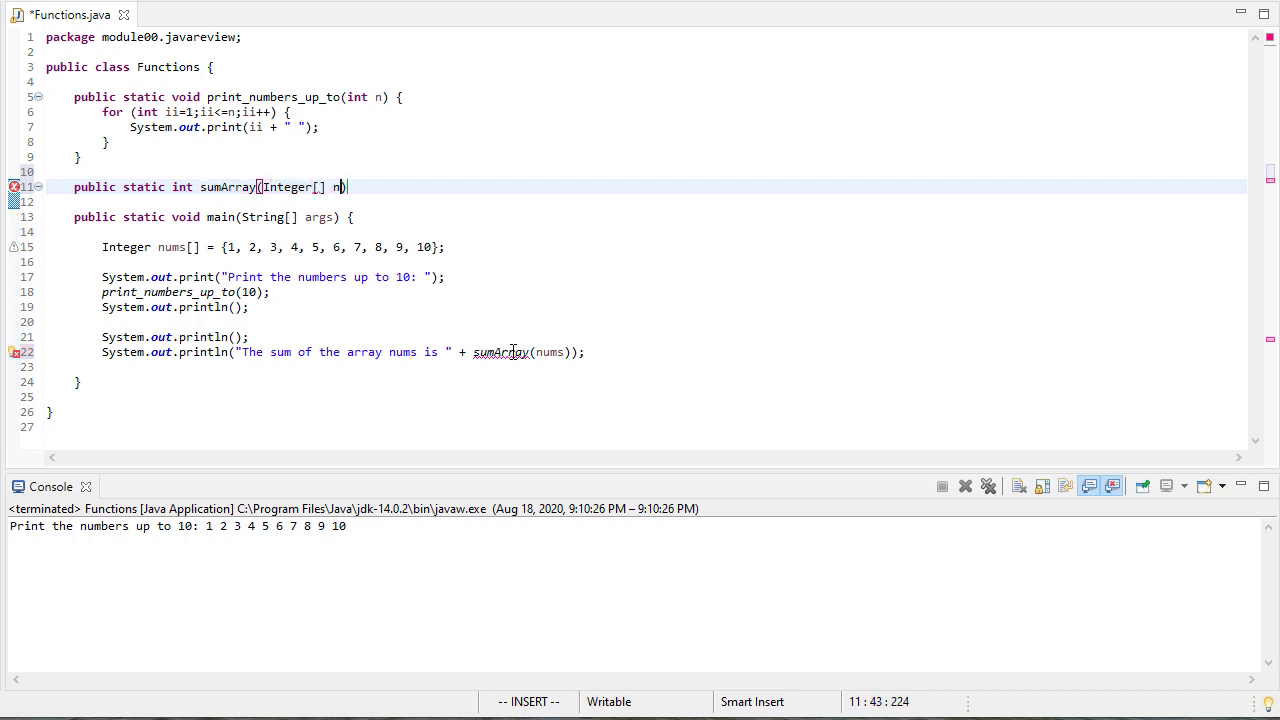
text(umbers) {)
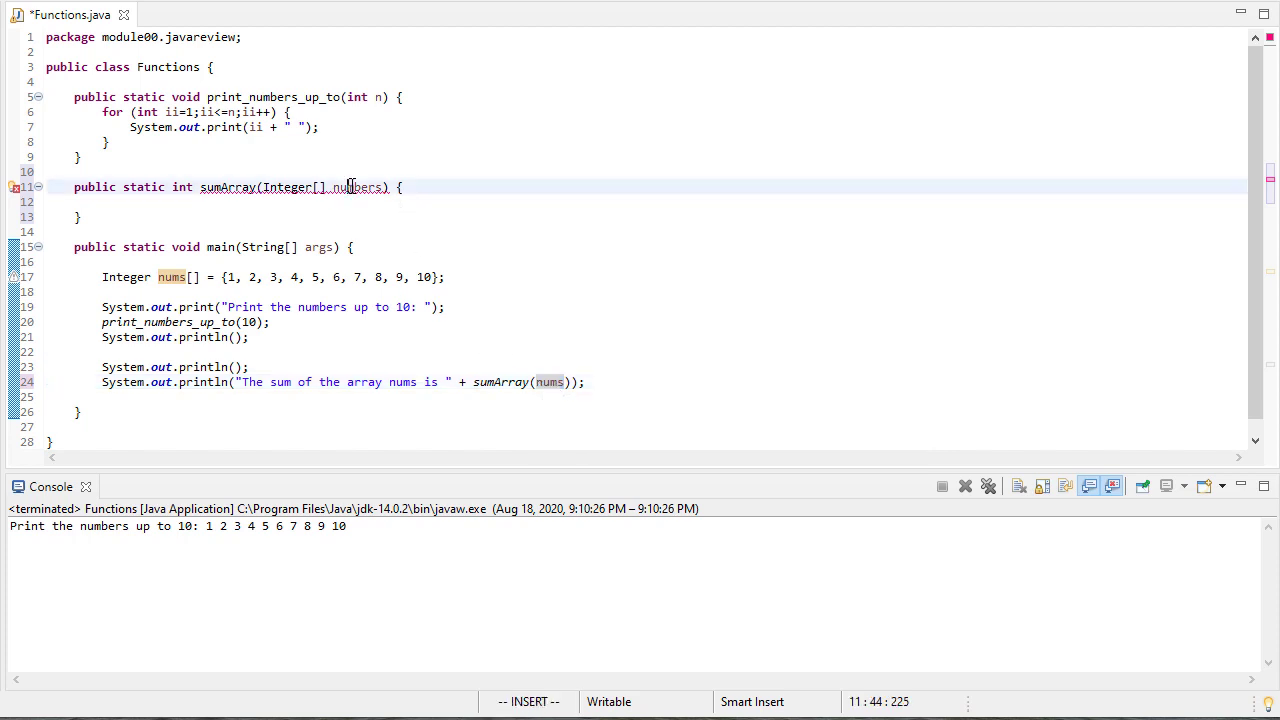
double_click(356, 188)
text(int)
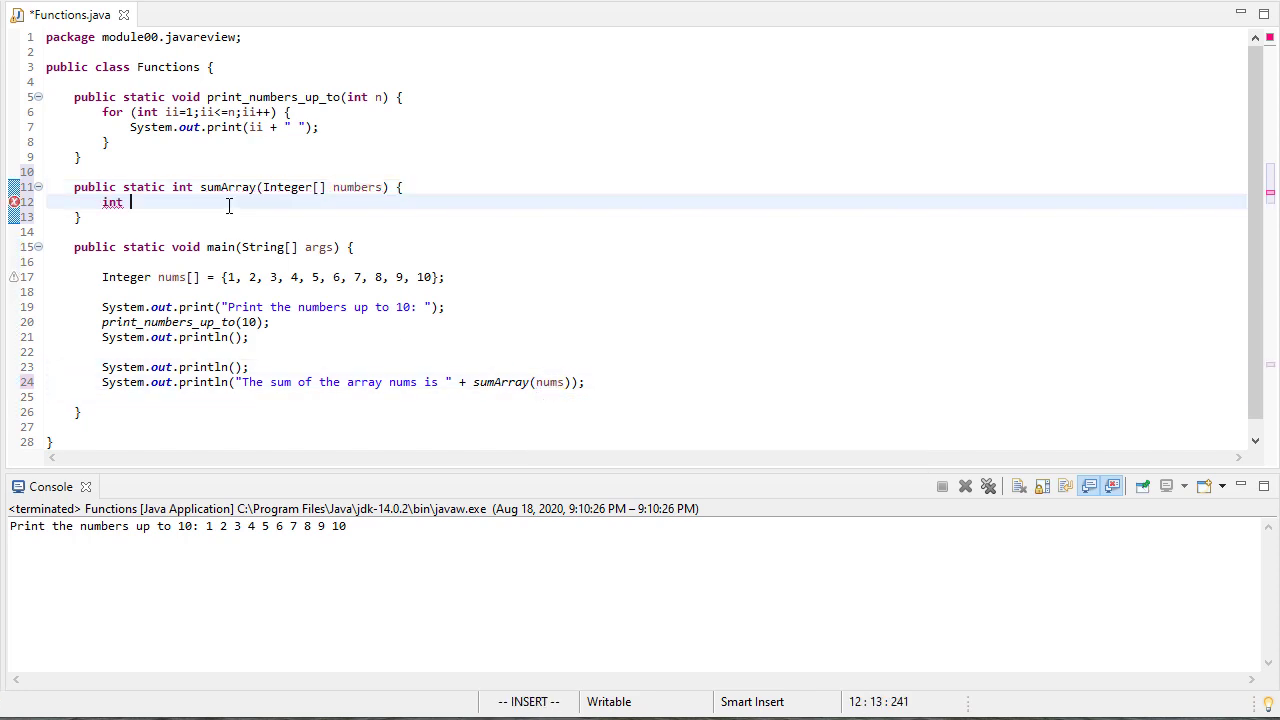
Step: Write int sum = 0; and return sum; in the sumArray body
text(sum =)
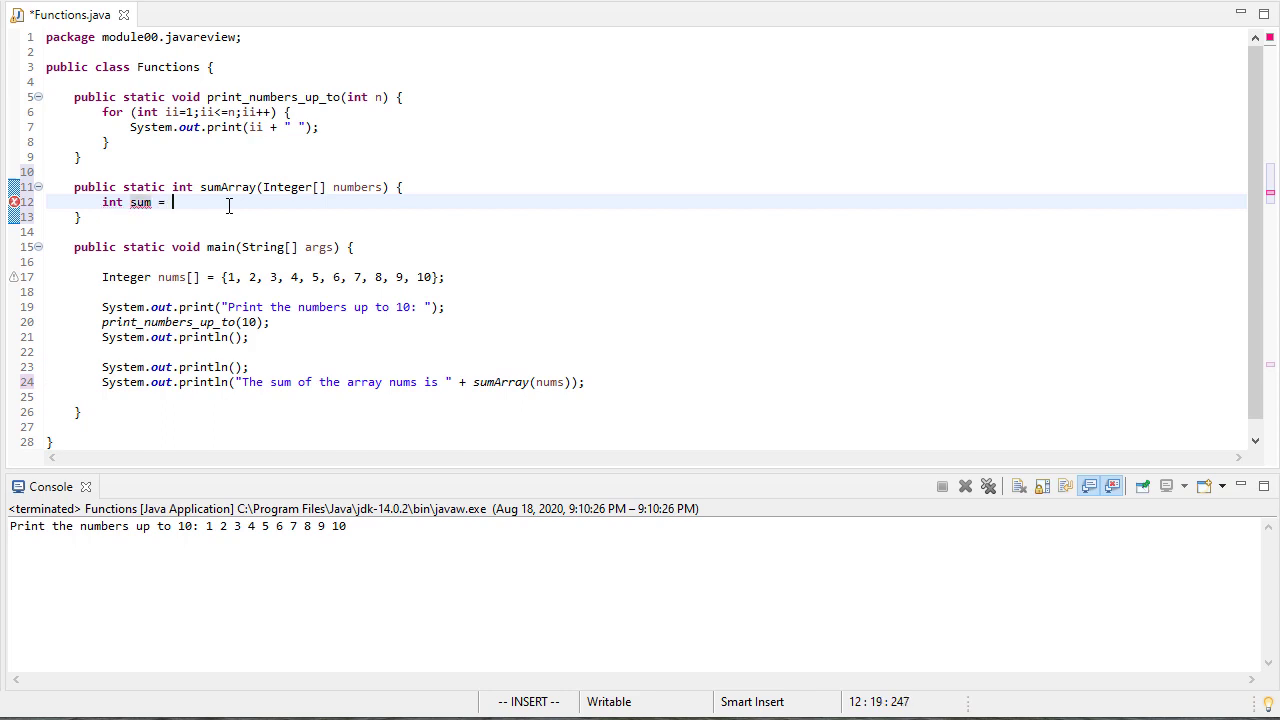
text(0;)
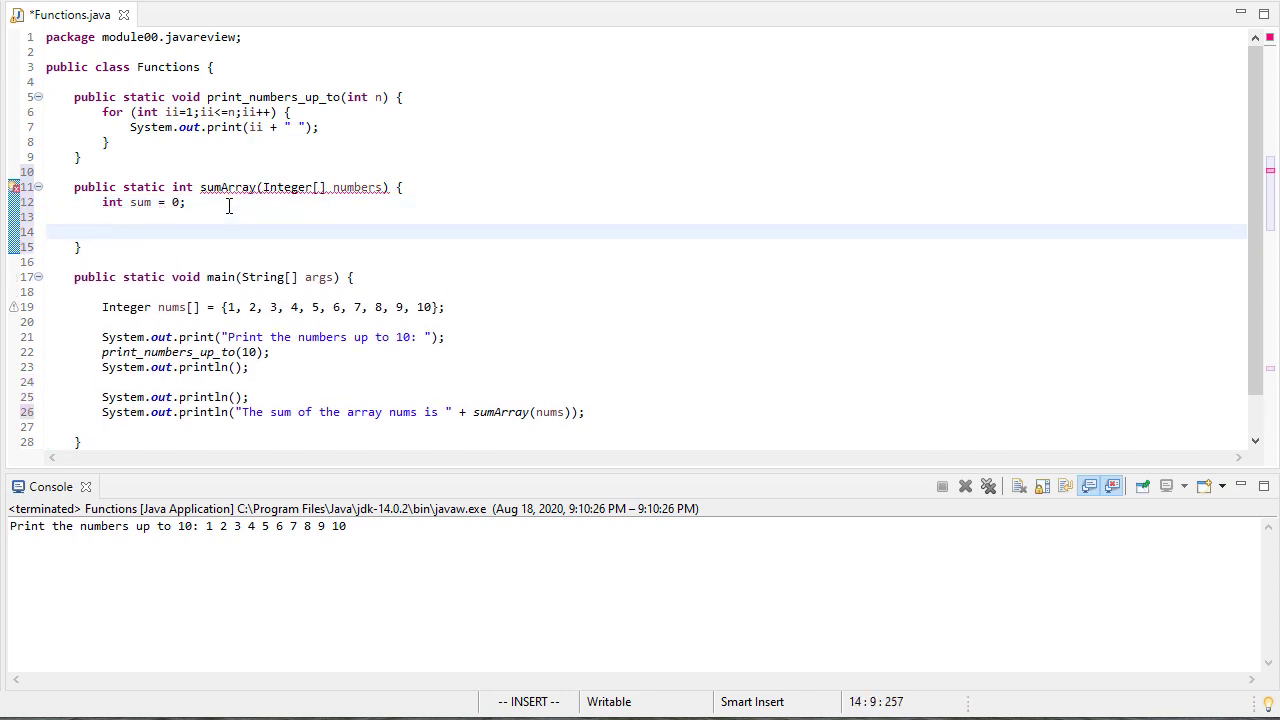
text(return sum;)
text(for (int ii=0;)
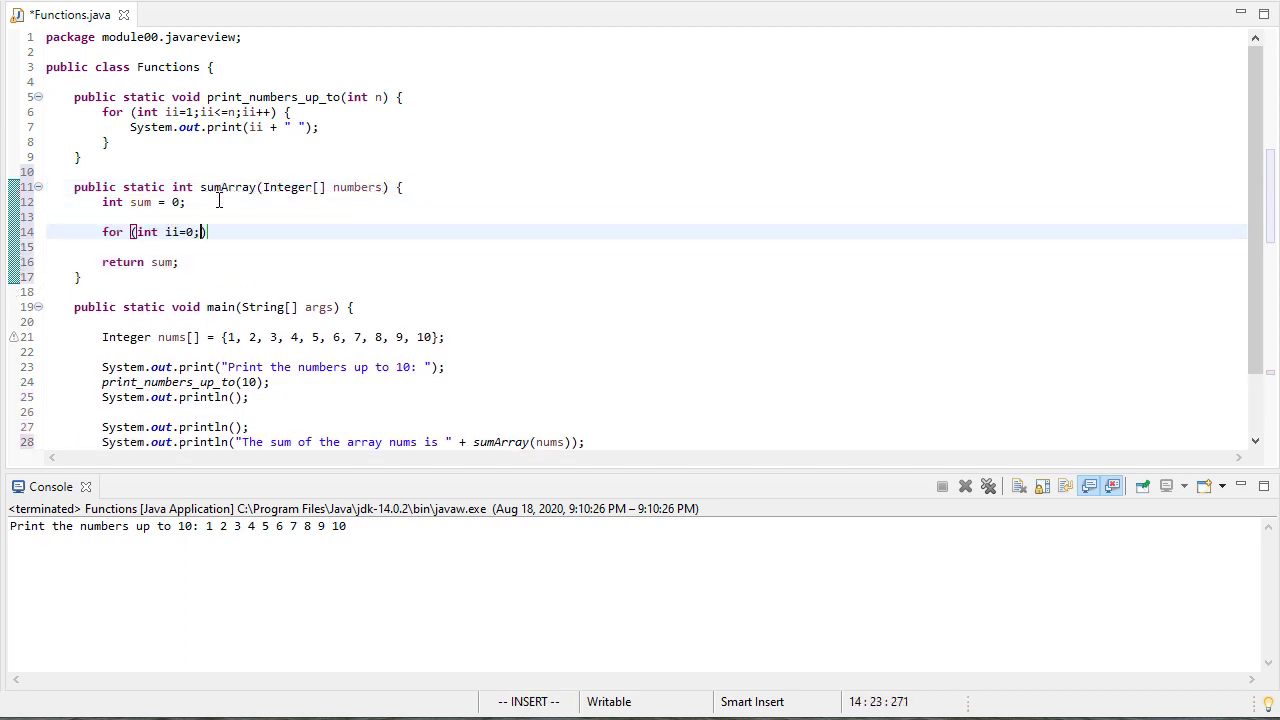
Step: Add a for loop over ii<numbers.length adding numbers[ii] to sum, then run to print 55
text(ii<numbers.length;ii++)
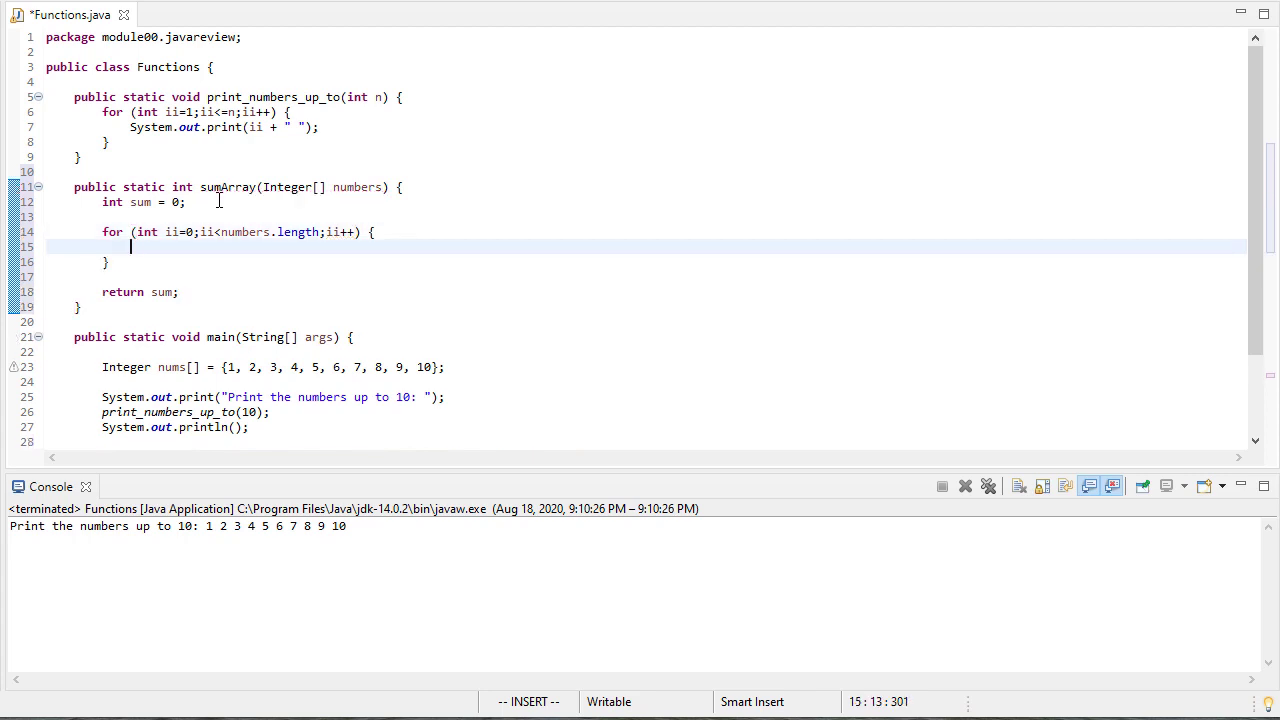
text(sum =)
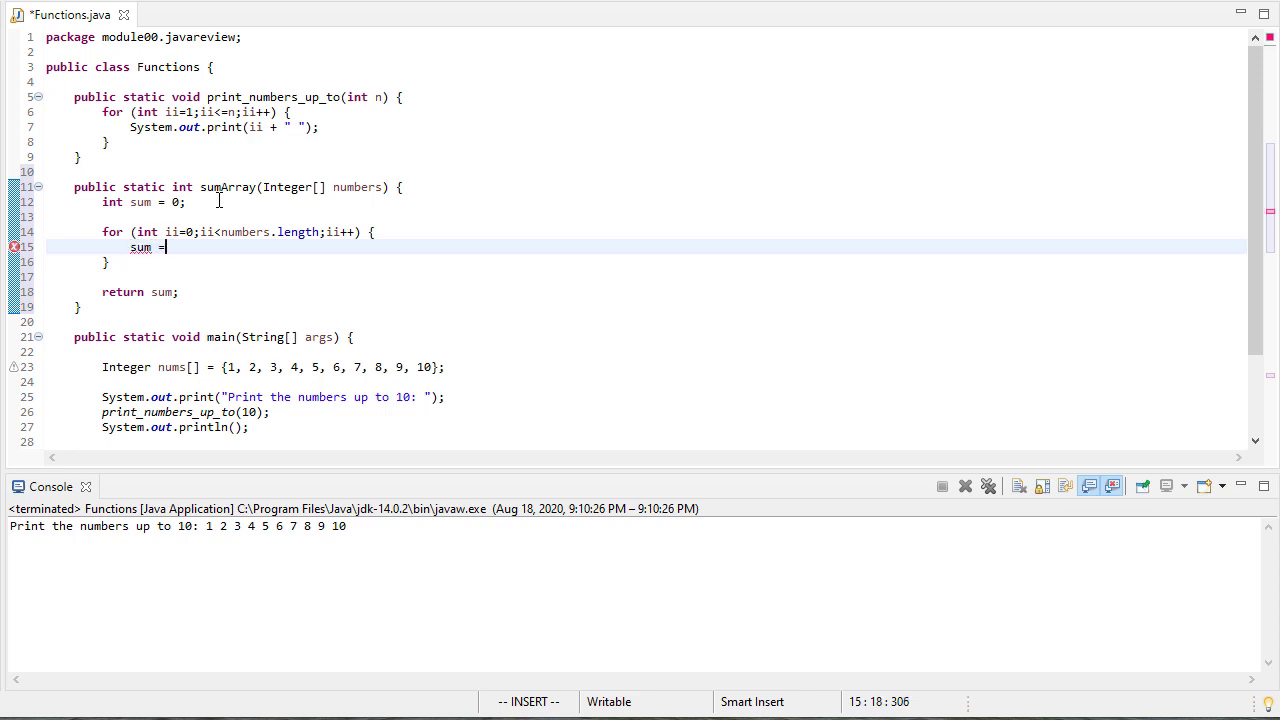
text(sum + numbers[ii)
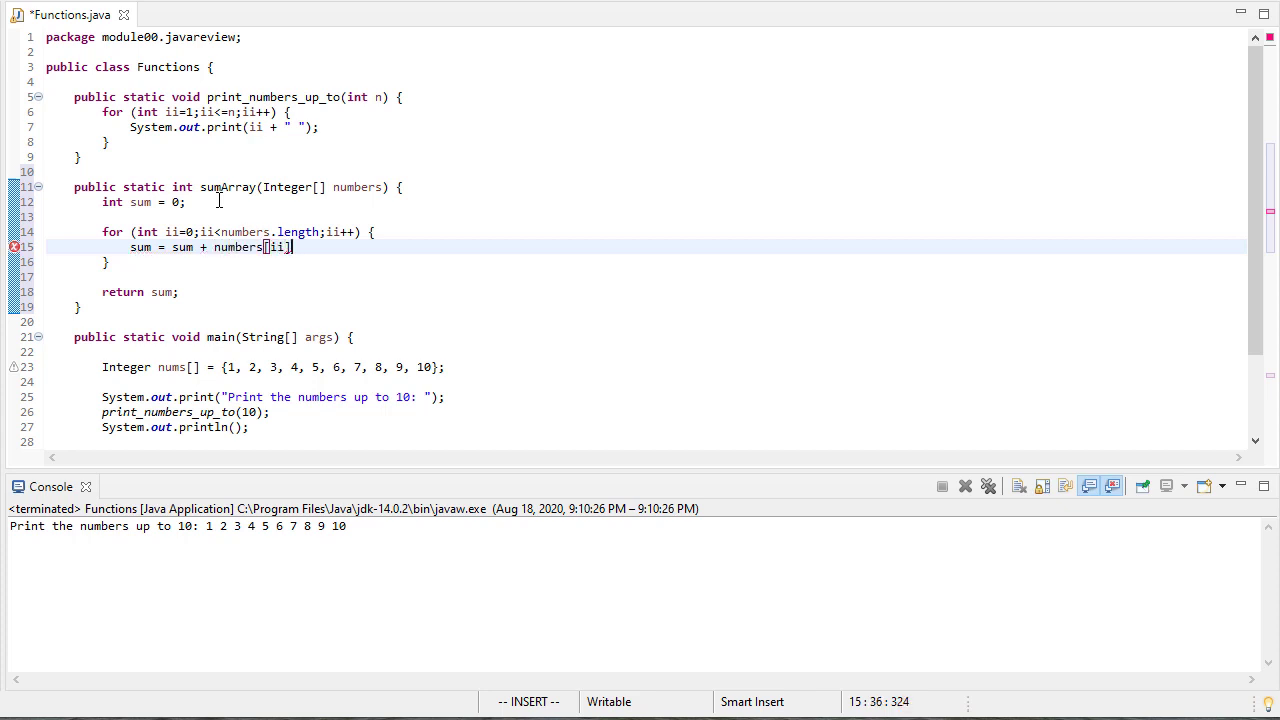
key(Escape)
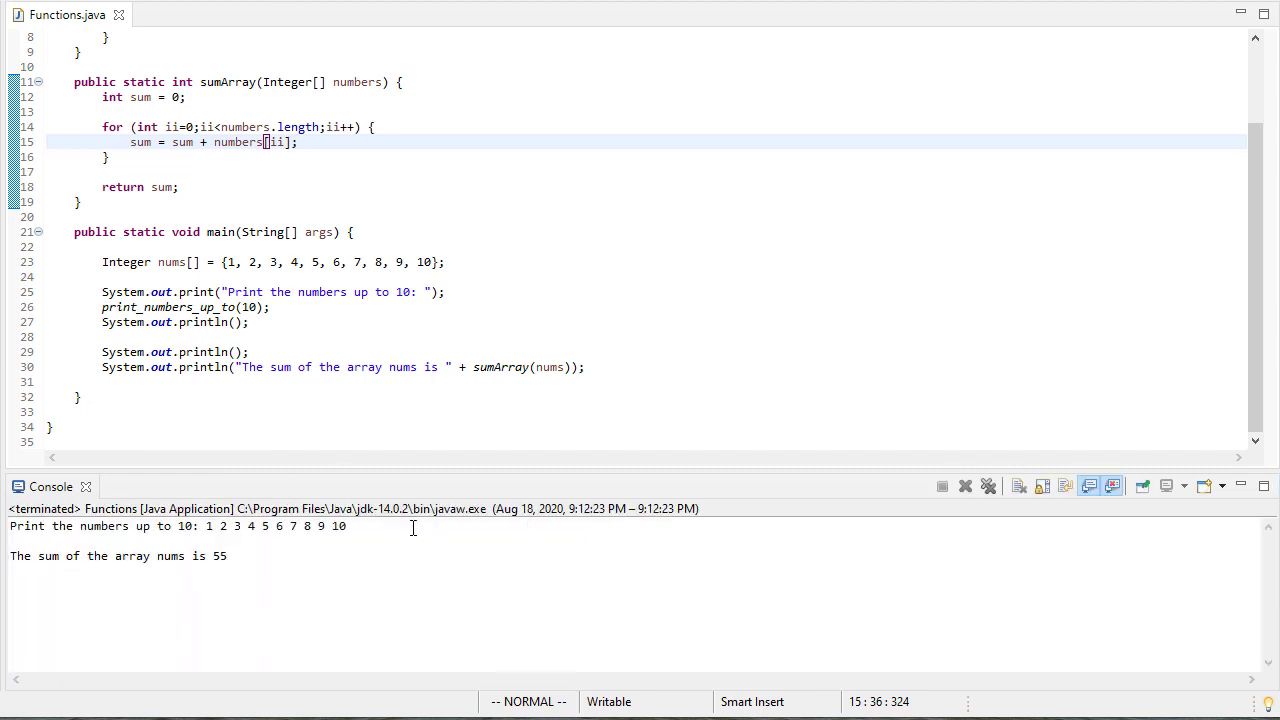
double_click(338, 526)
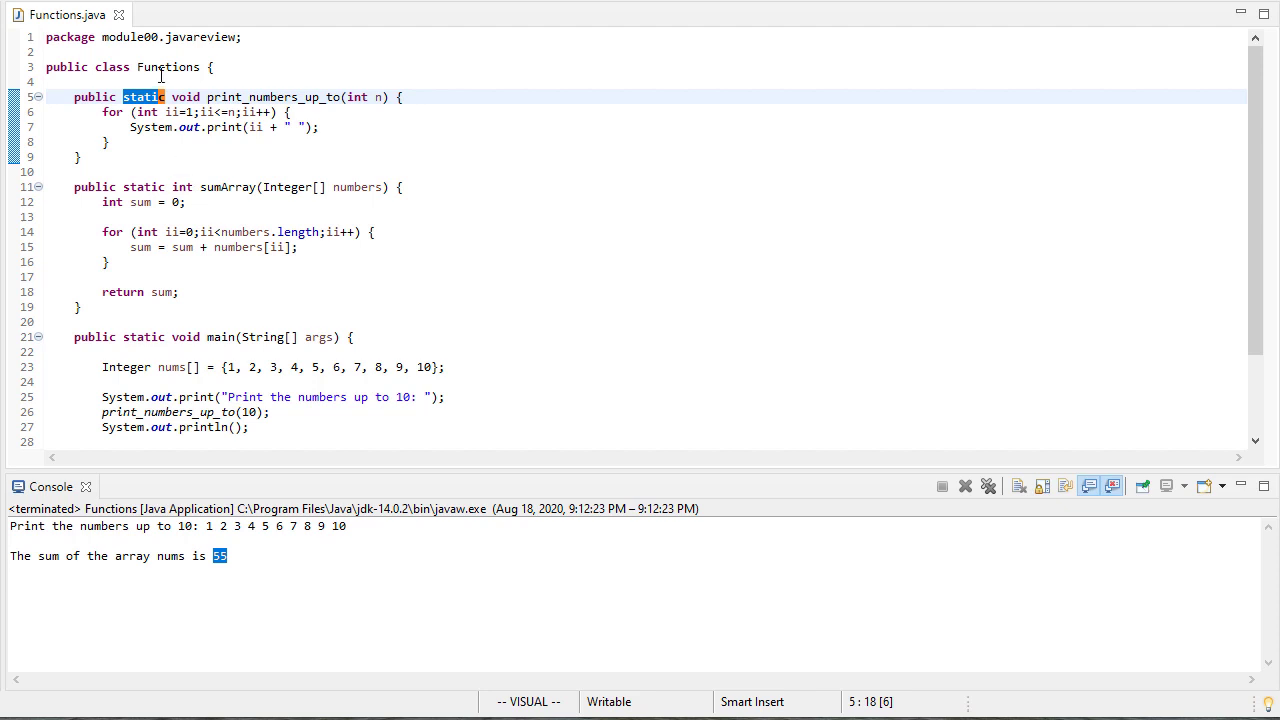
mouse_move(364, 272)
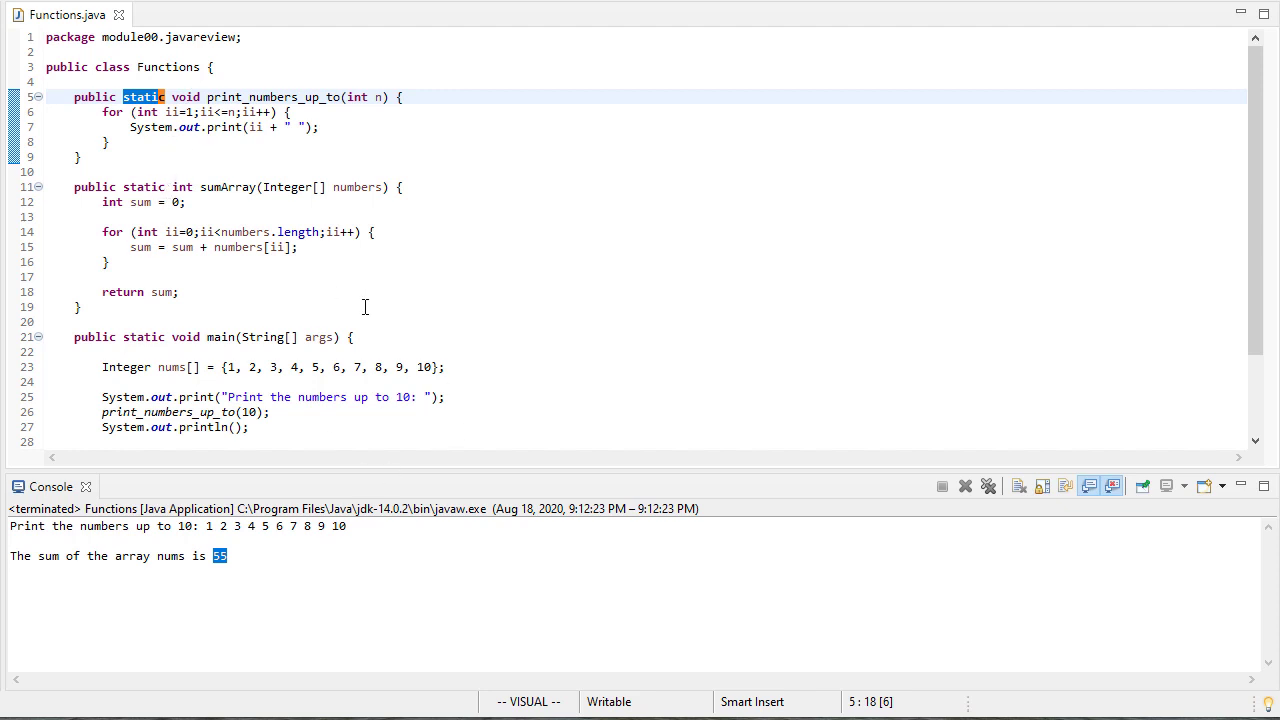
mouse_move(258, 332)
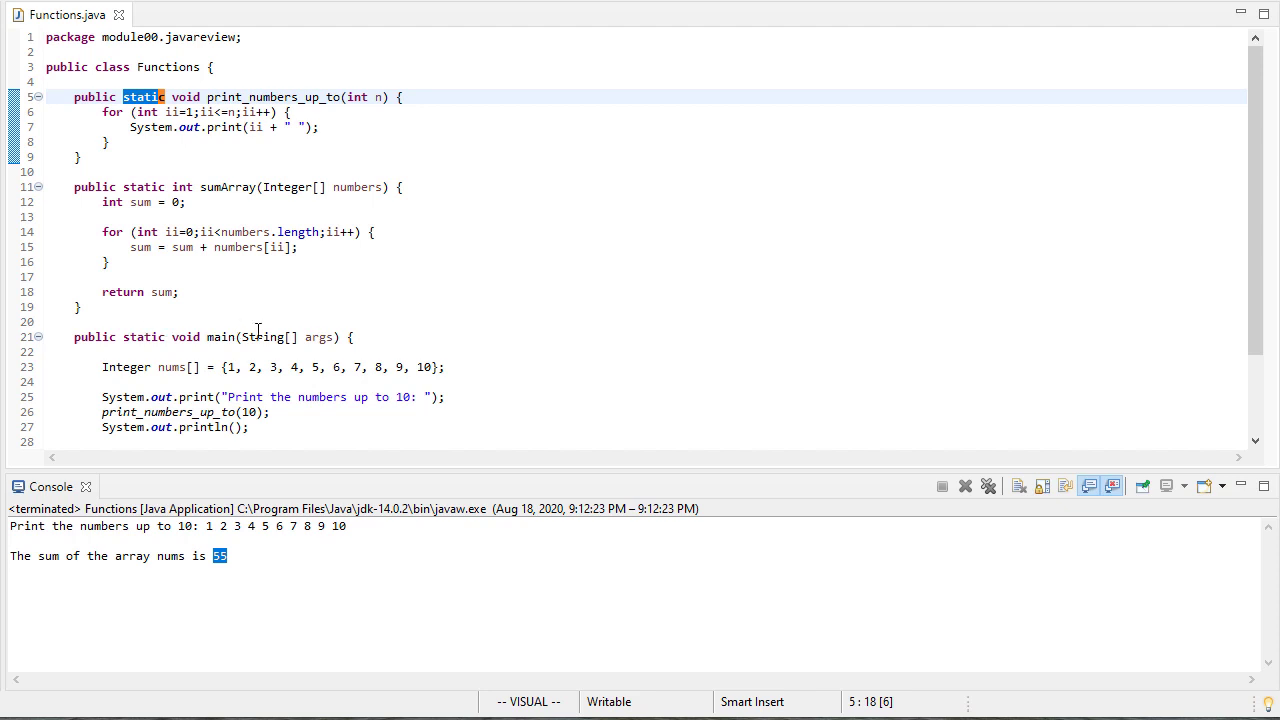
mouse_move(140, 336)
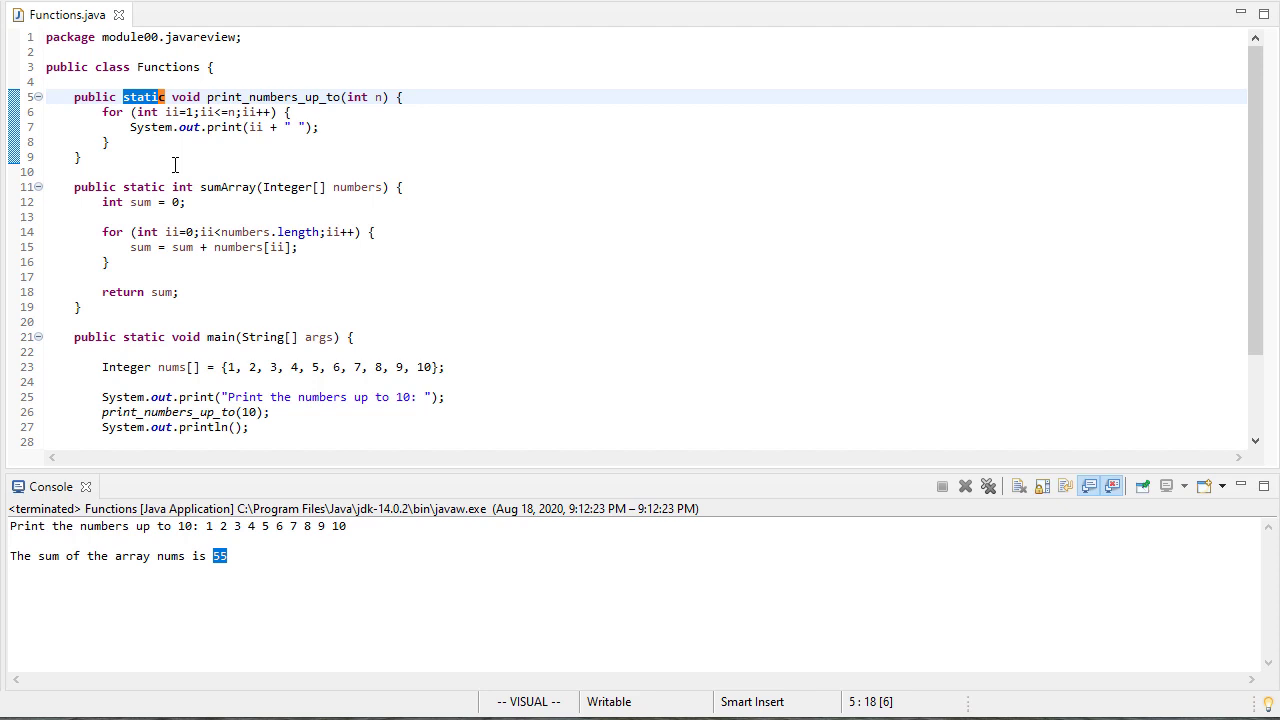
mouse_move(140, 128)
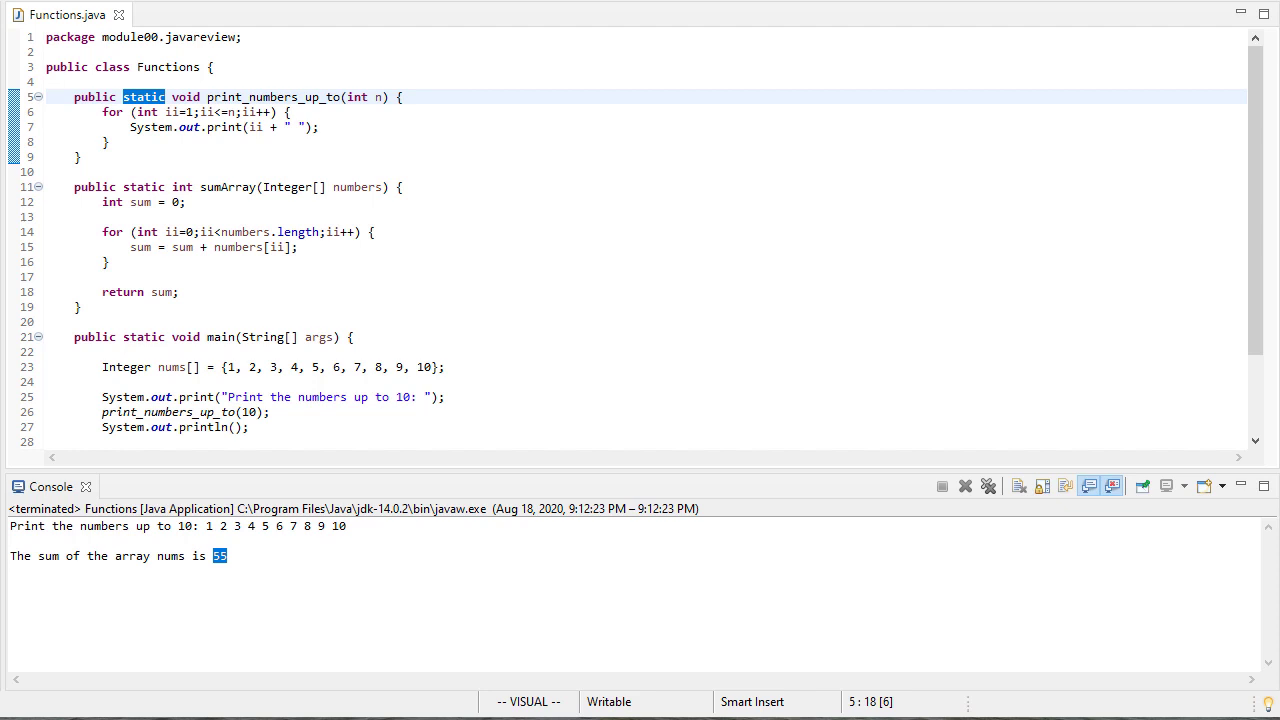
mouse_move(636, 488)
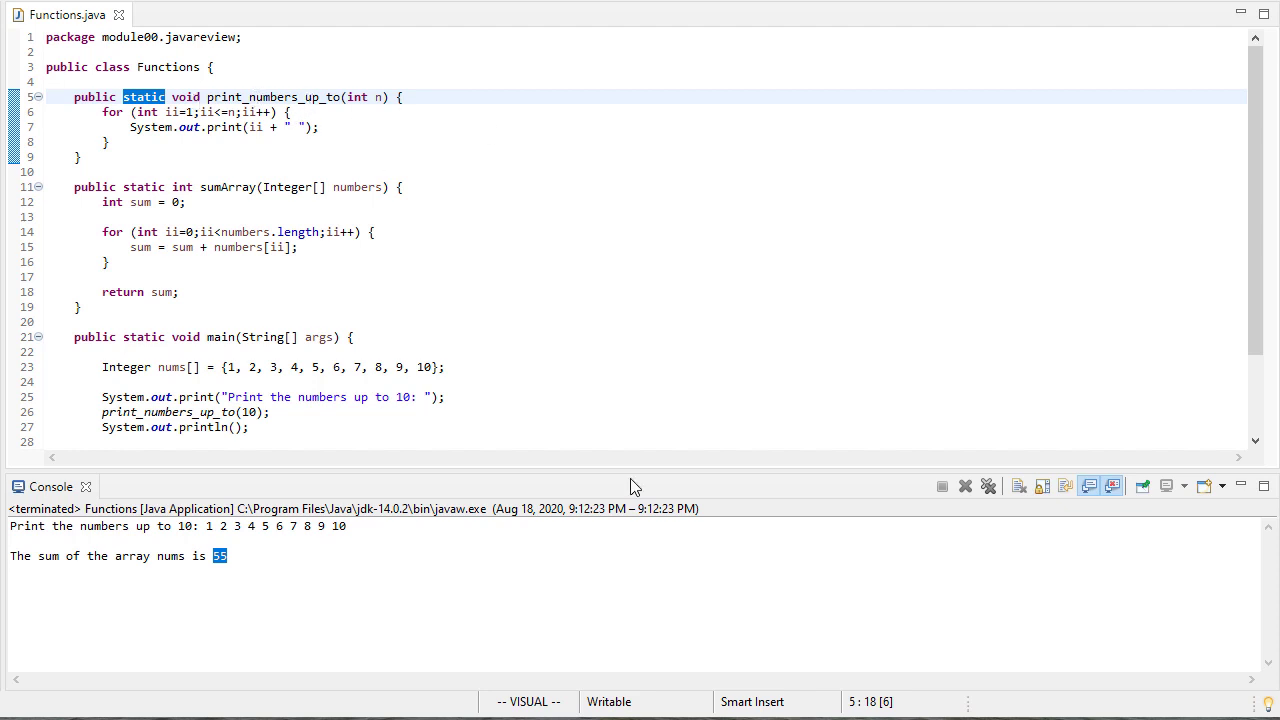